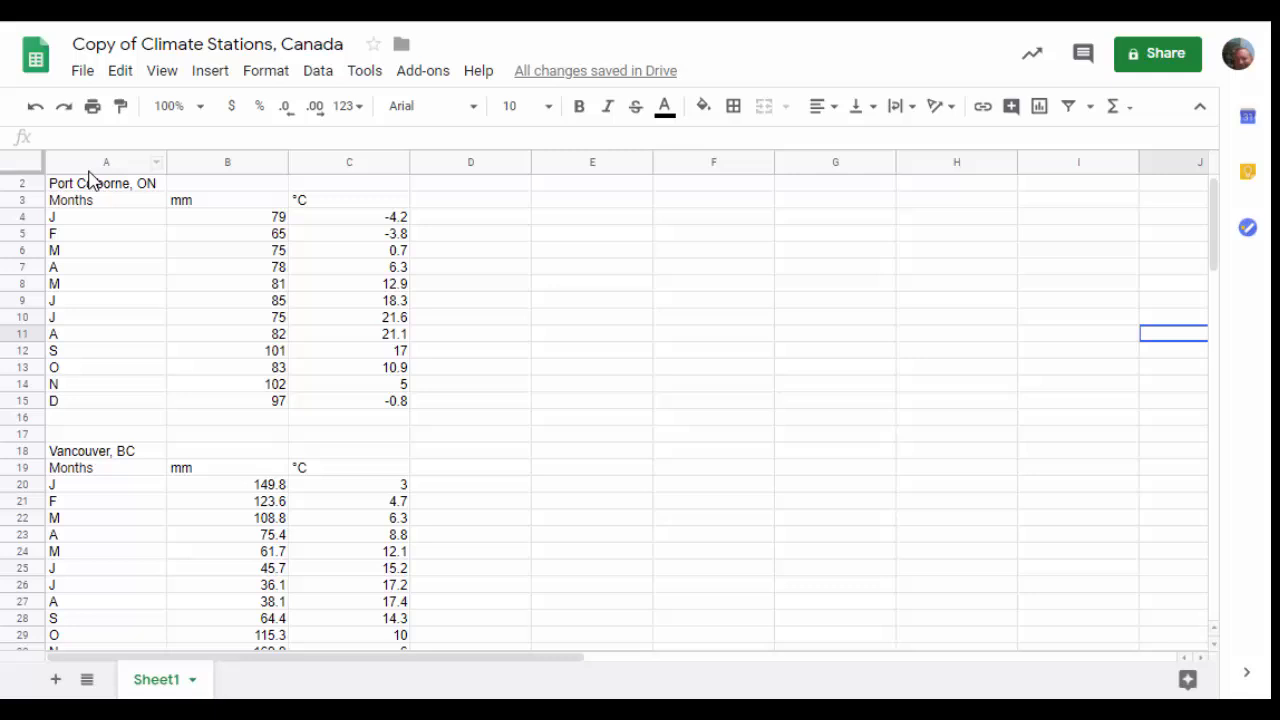
Select cells A2 through C15, covering the Port Colborne table from title row to December
left_click(105, 183)
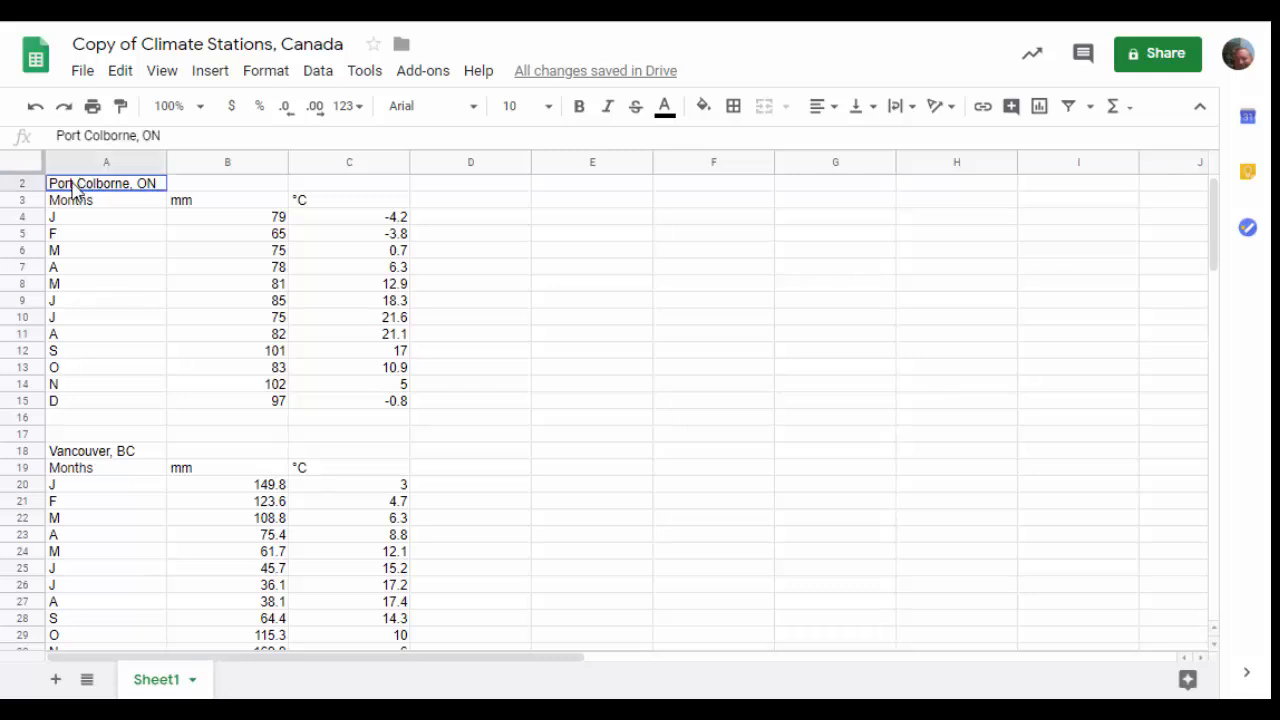
left_click_drag(106, 183, 356, 401)
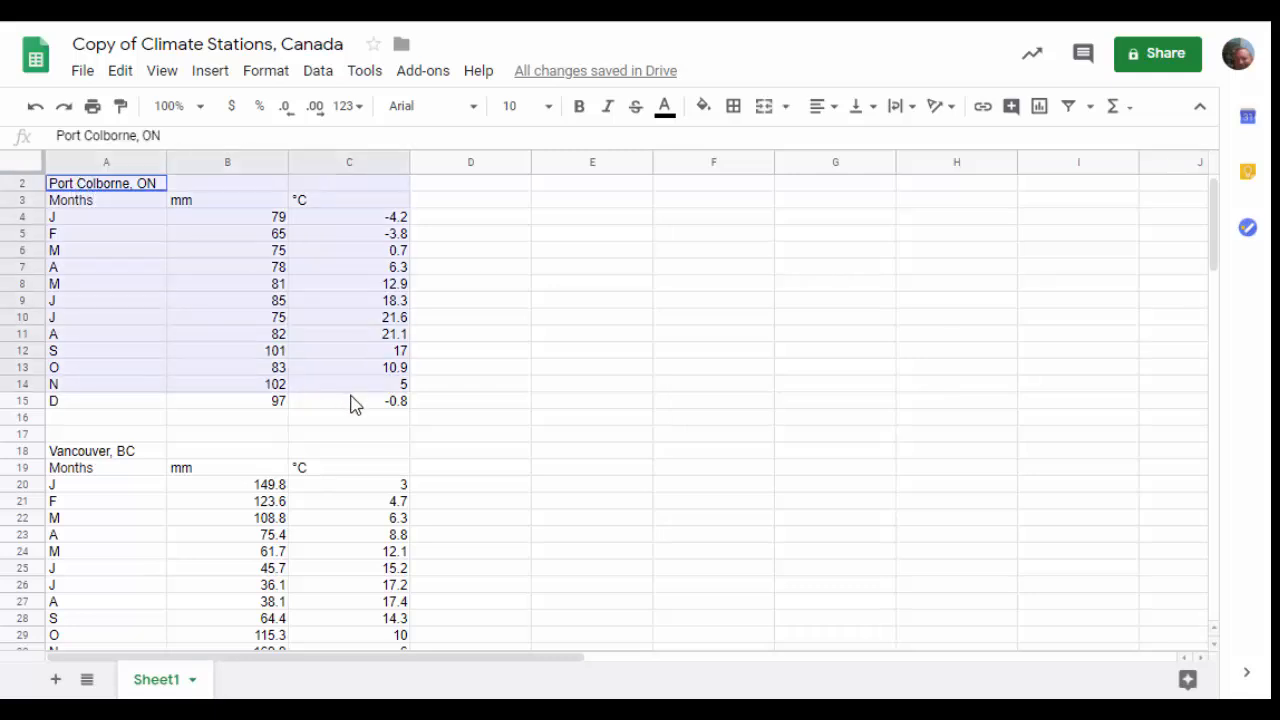
left_click_drag(106, 183, 405, 401)
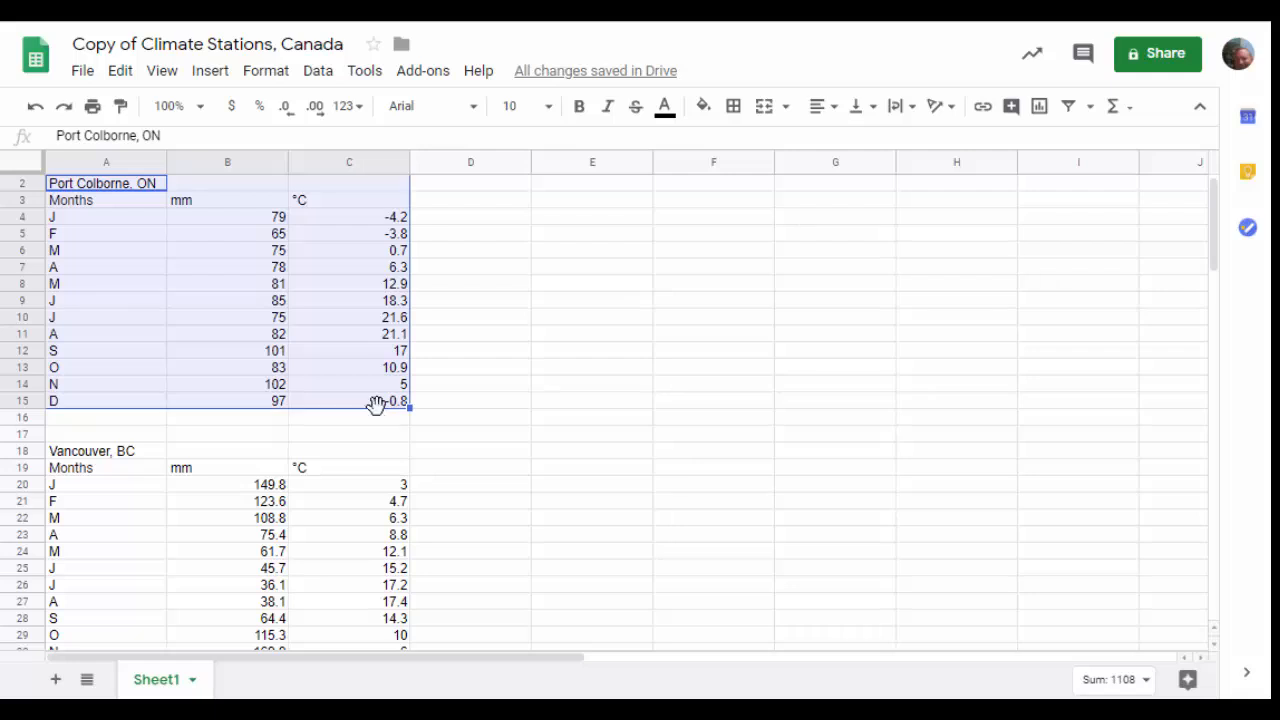
mouse_move(210, 70)
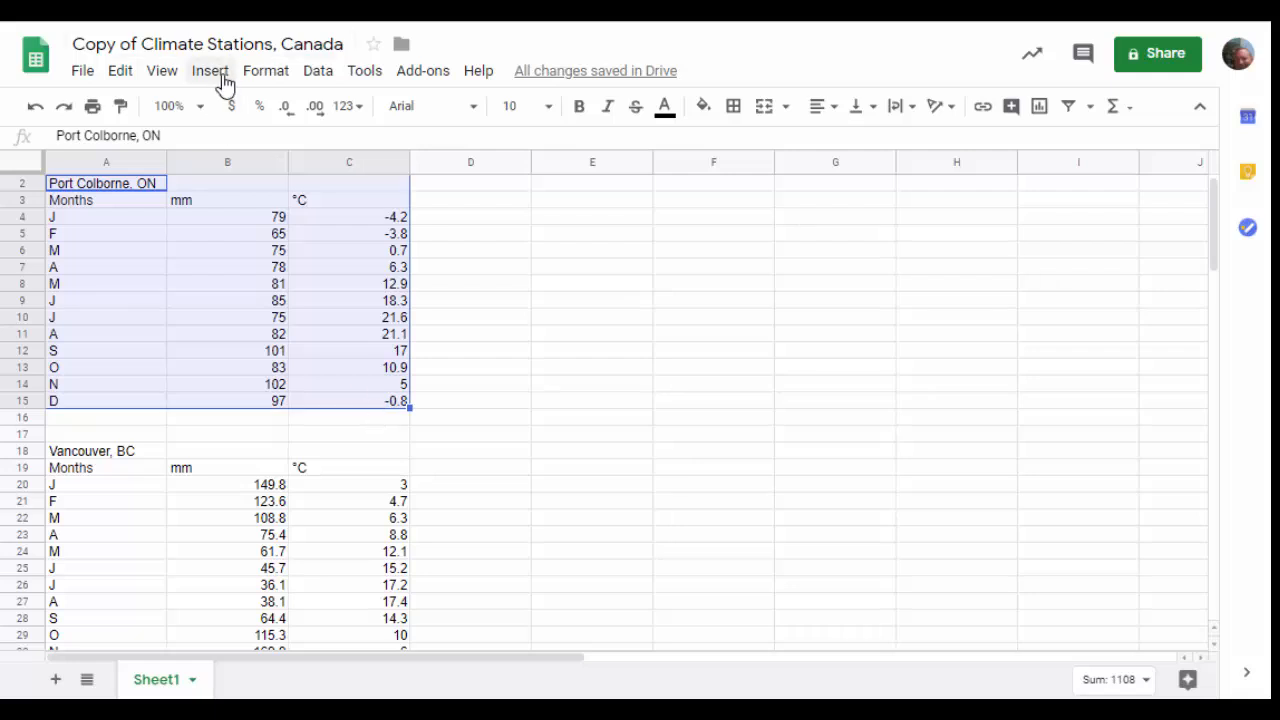
Insert a chart from the selected data and set its chart type to Combo chart
left_click(210, 70)
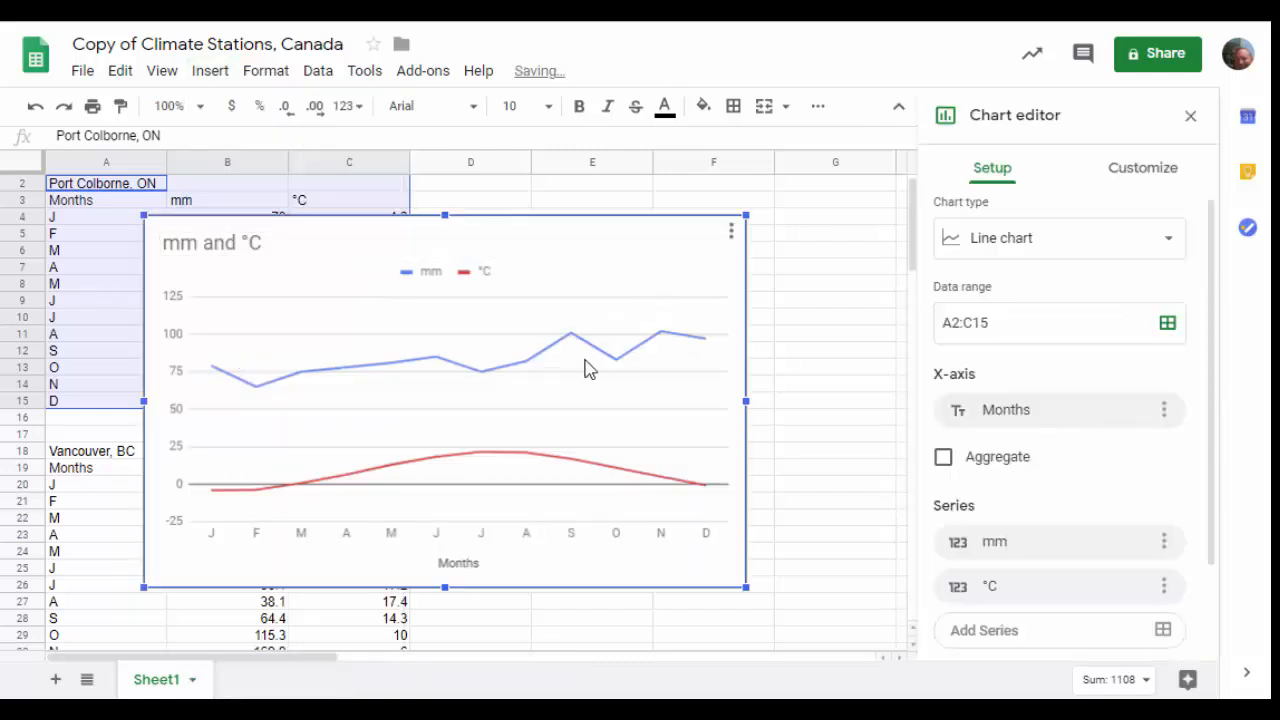
left_click(1168, 238)
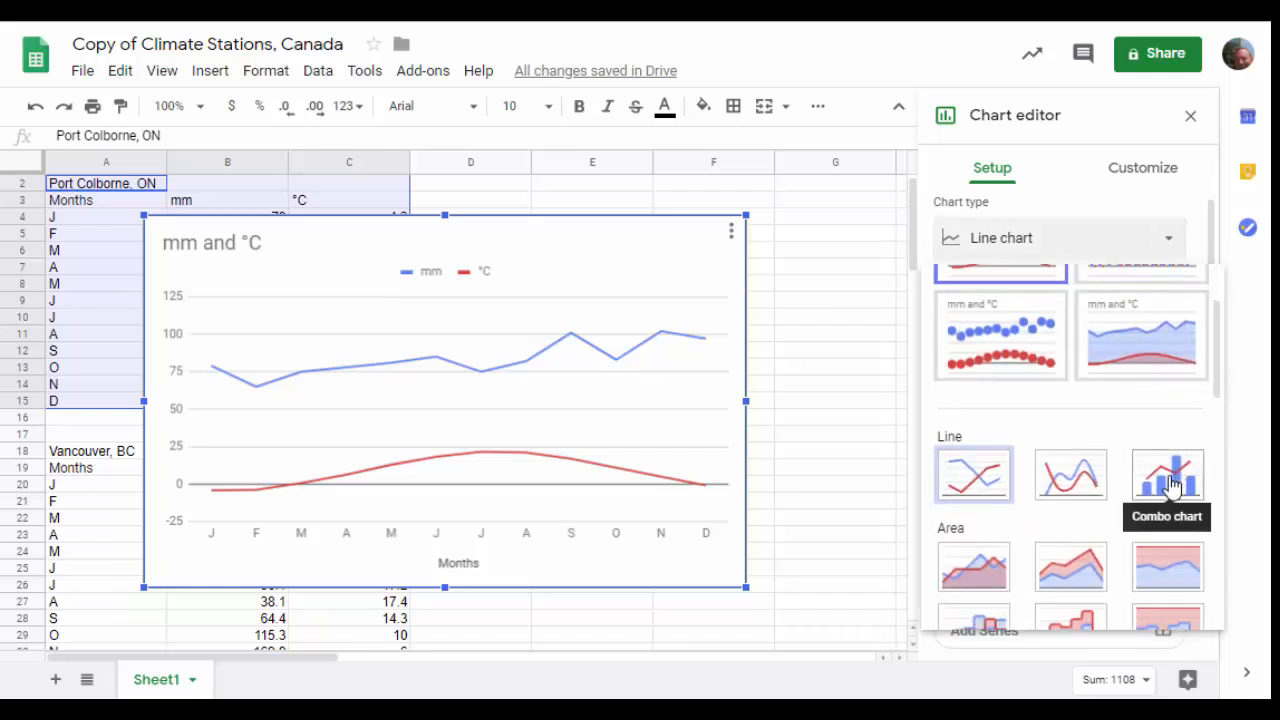
left_click(1167, 475)
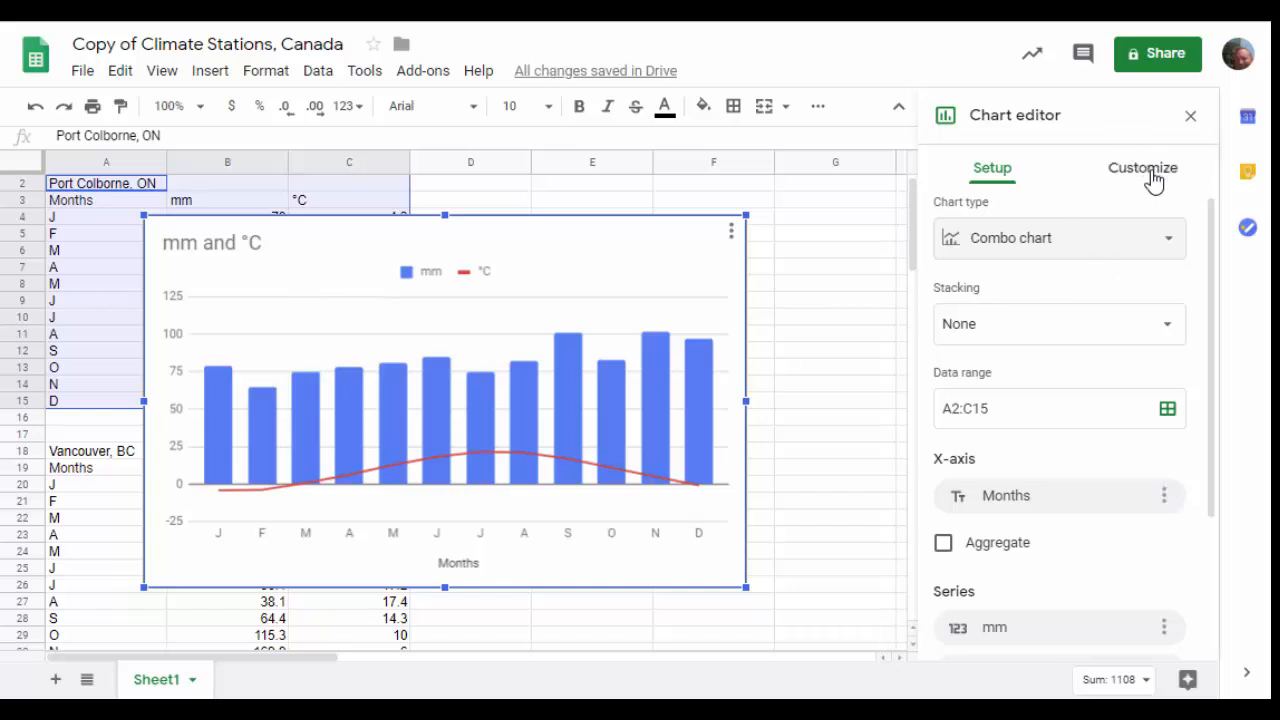
Replace the 'mm and °C' chart title with 'Port Colborne, ON'
left_click(1142, 167)
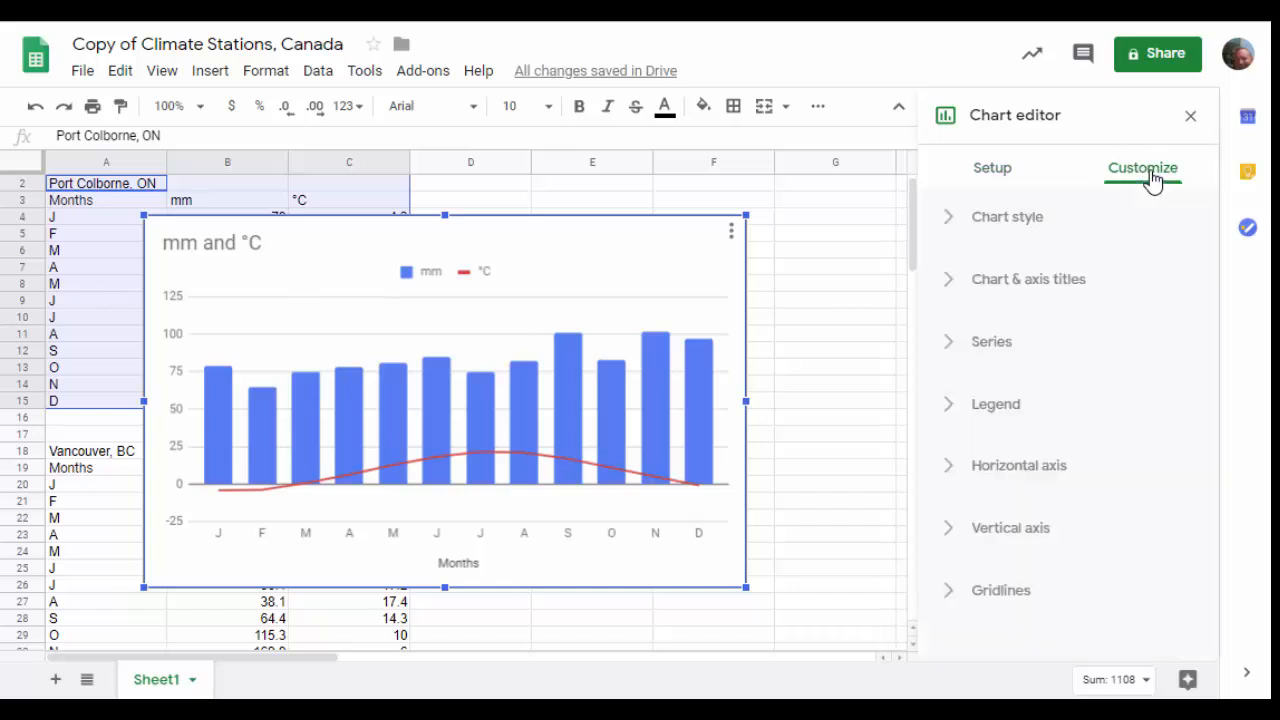
mouse_move(947, 291)
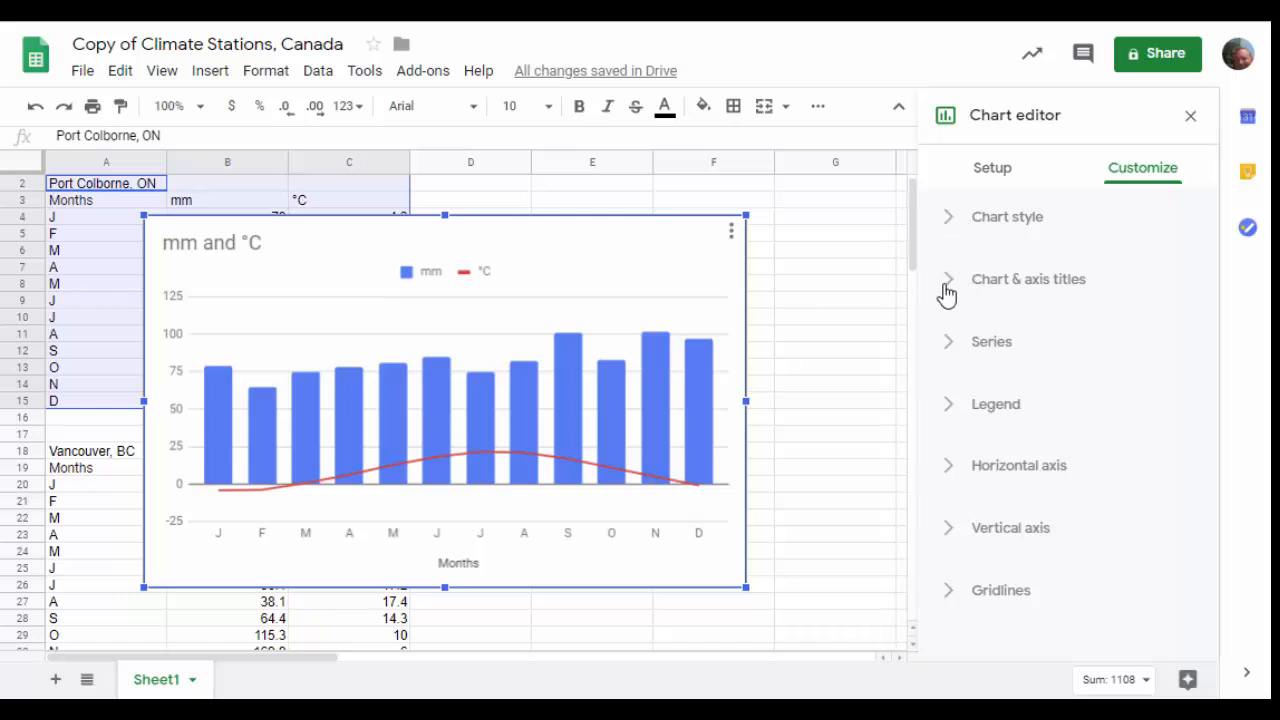
left_click(1028, 279)
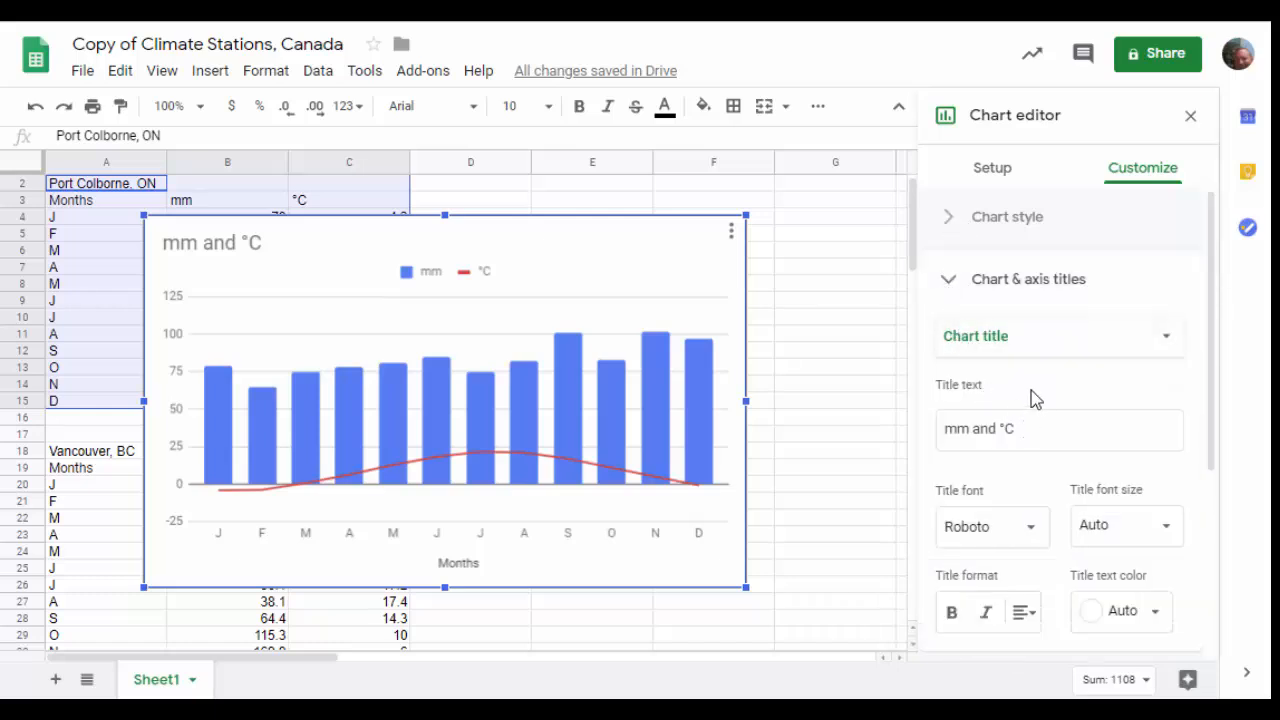
left_click(1058, 428)
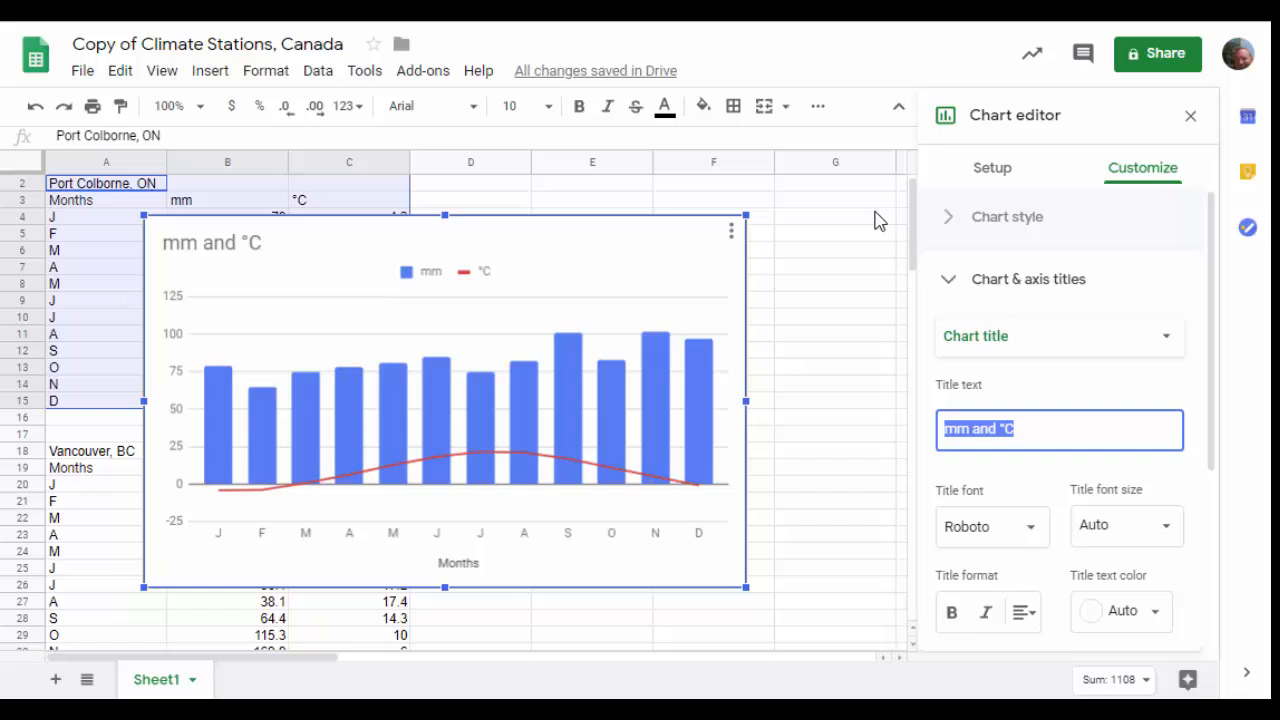
type("Port Colborne,")
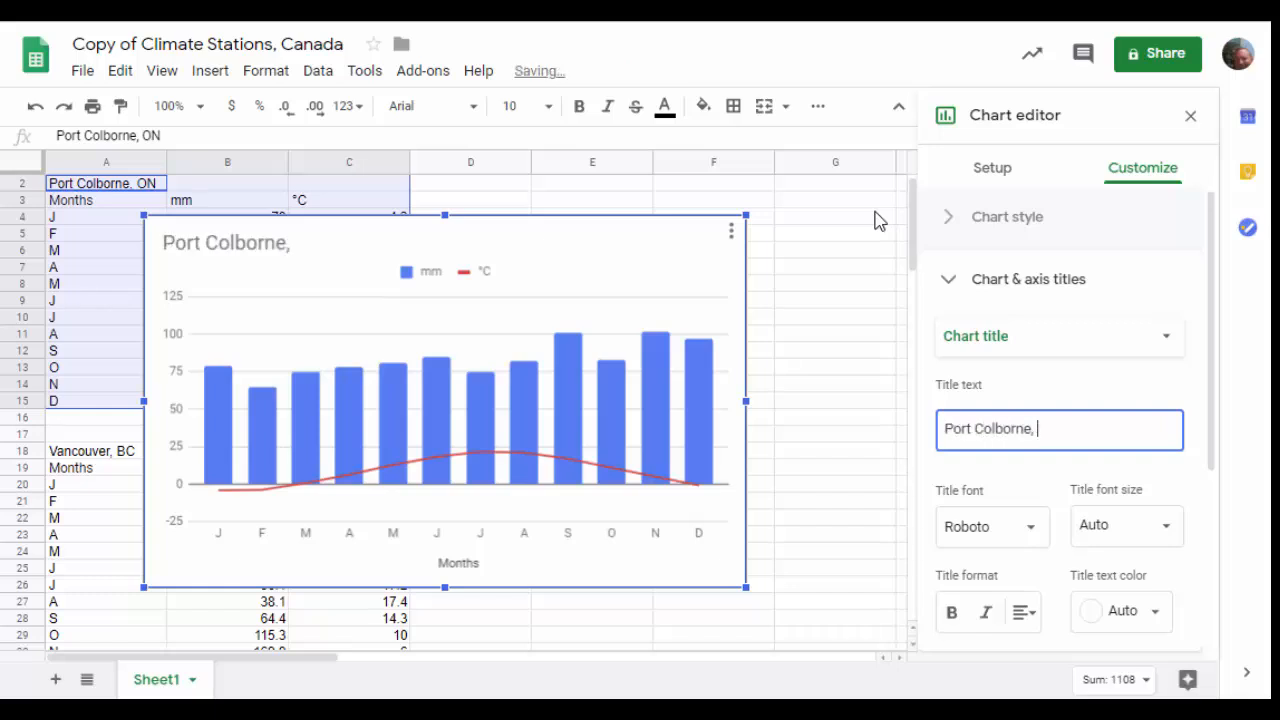
type("N")
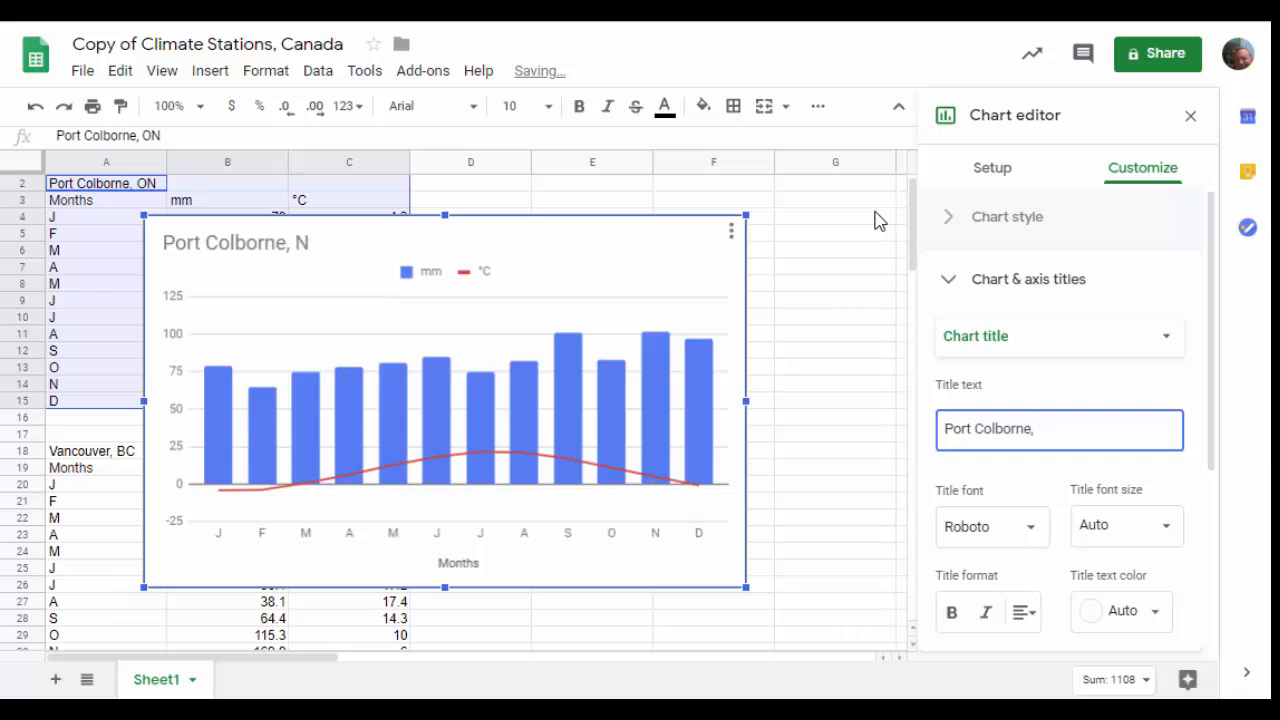
type("ON")
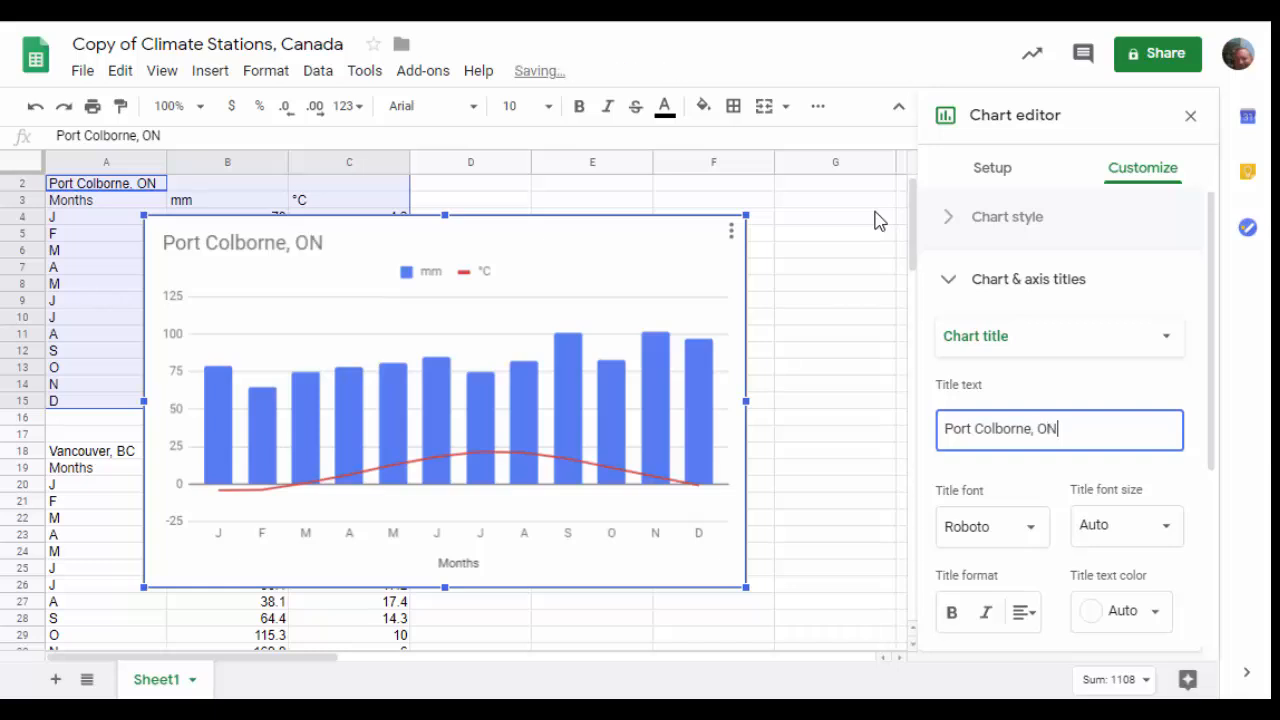
mouse_move(1150, 378)
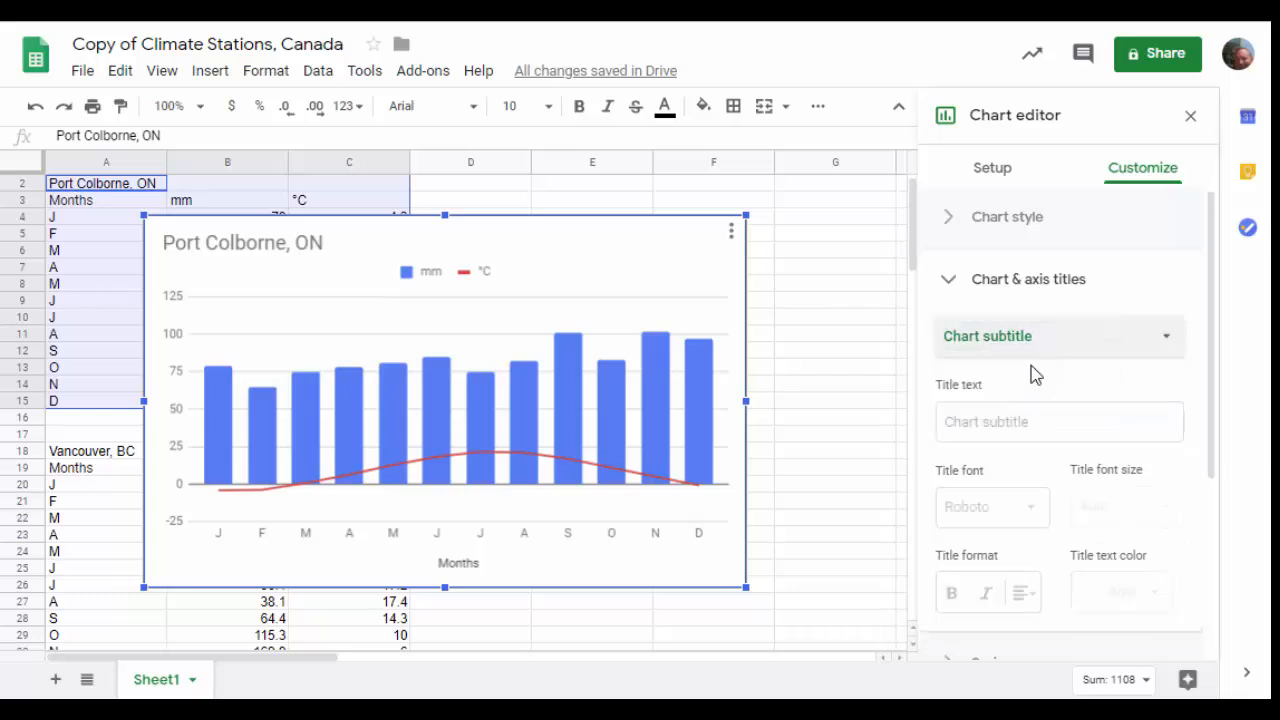
Add the chart subtitle 'By Jonathan Fletcher on November 17, 2019'
left_click(1059, 421)
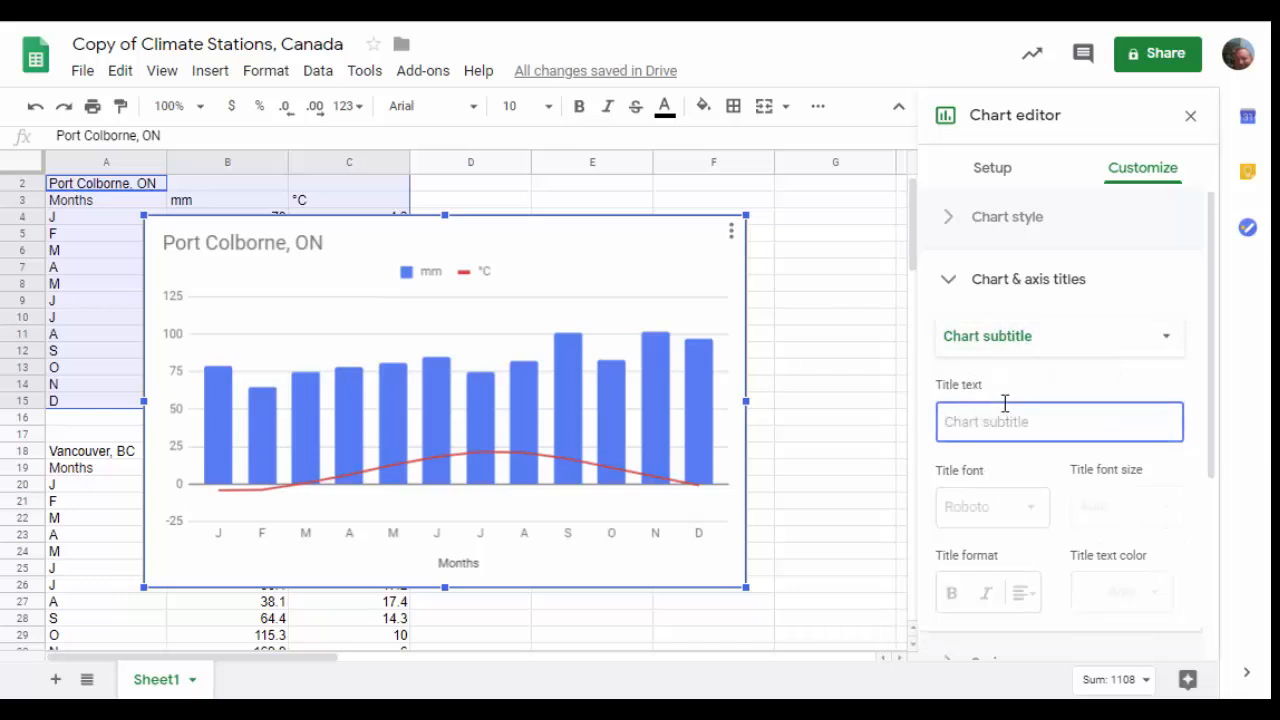
type("By Jonath")
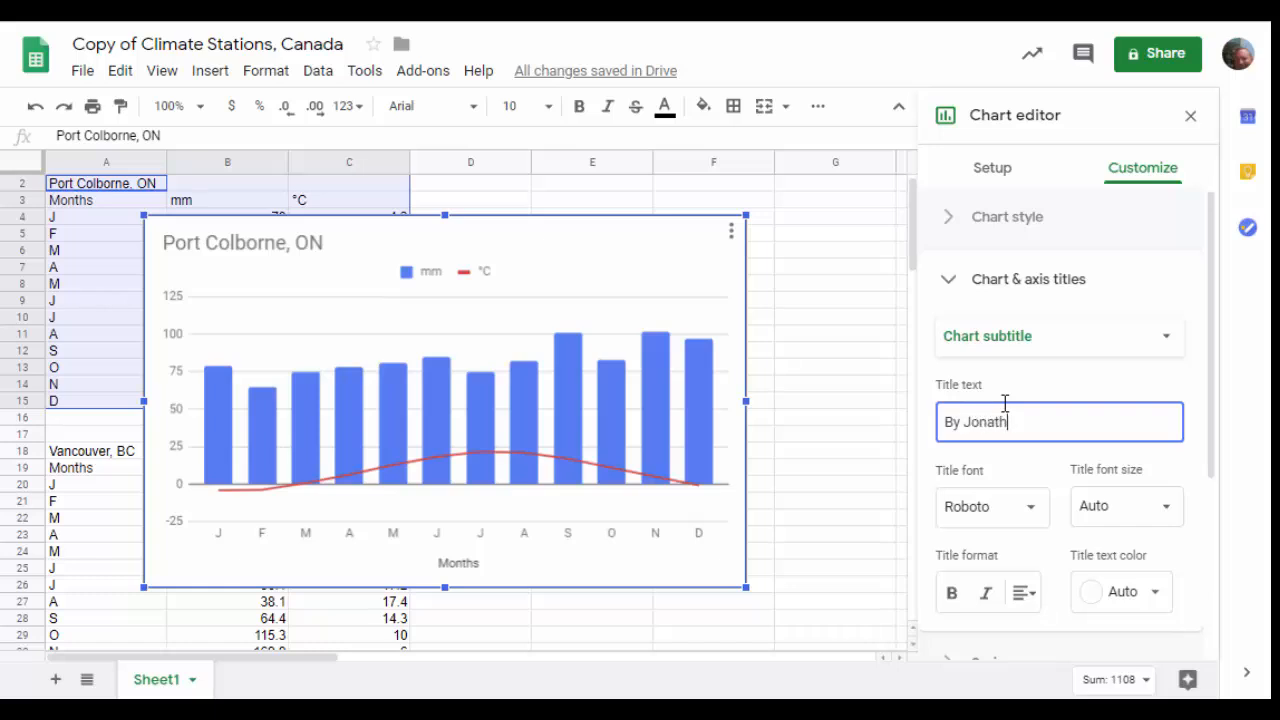
type("an Fletcher")
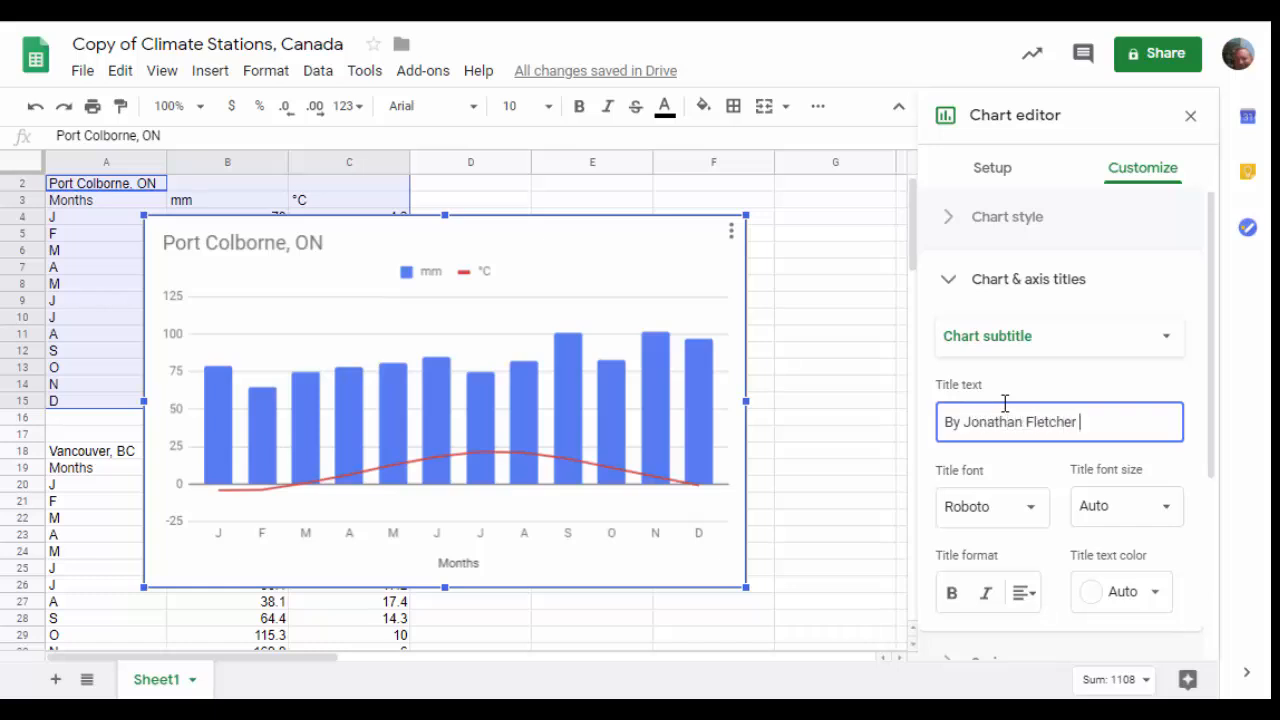
type("on Novem")
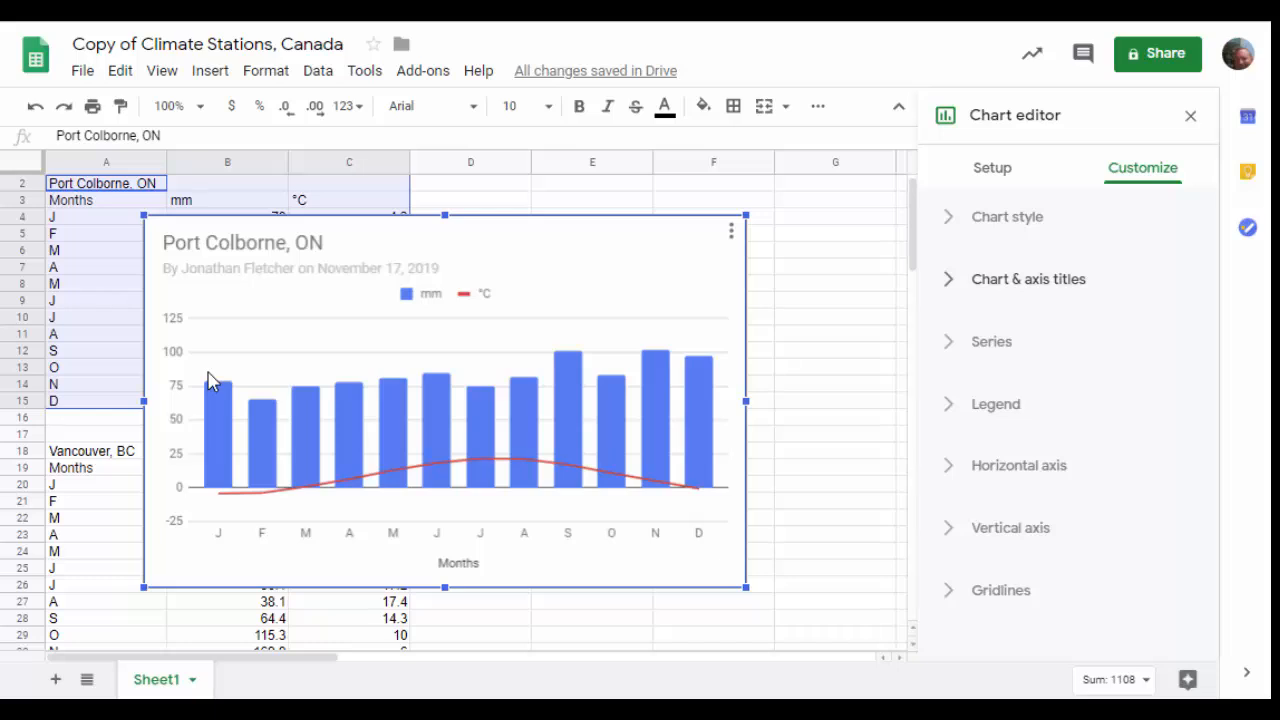
mouse_move(212, 383)
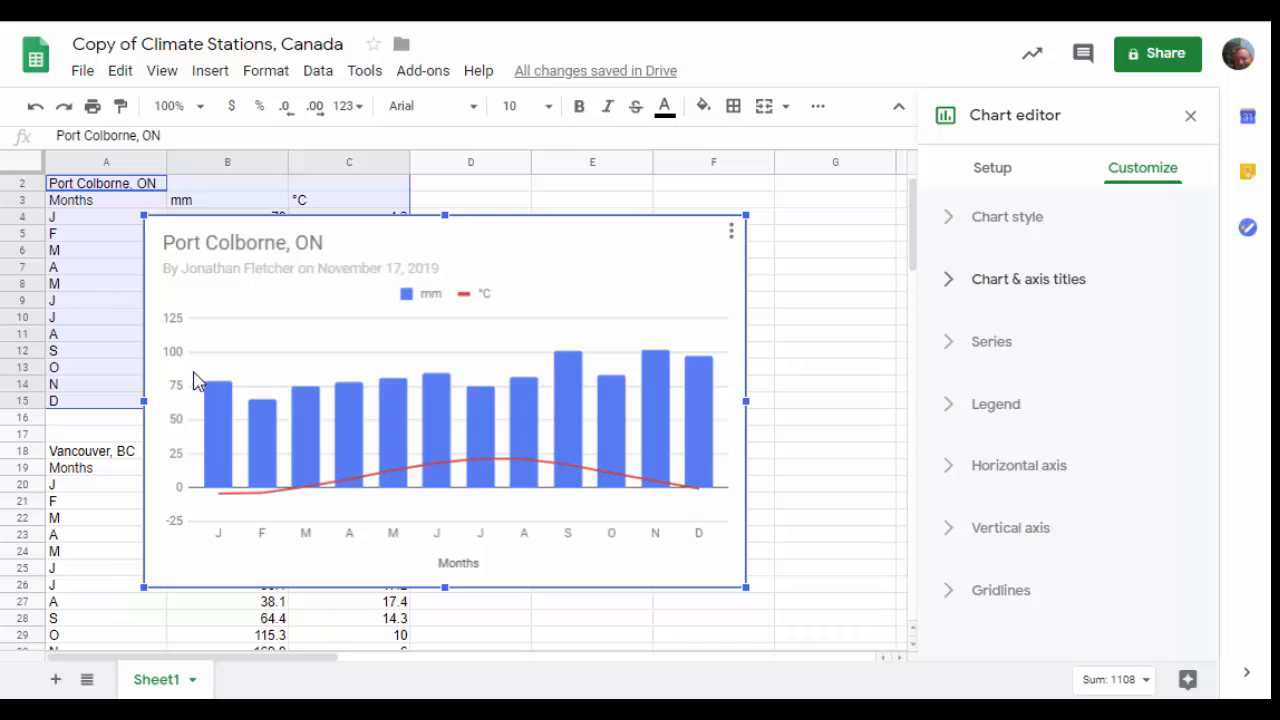
mouse_move(970, 345)
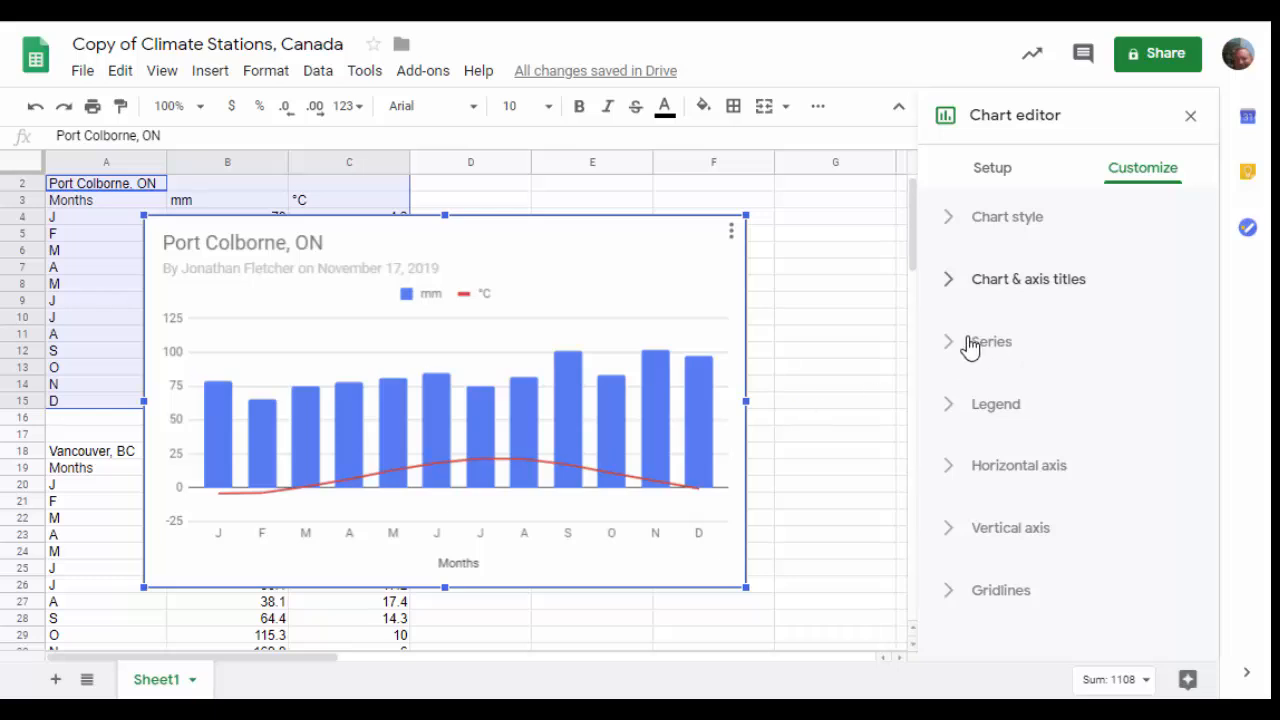
Assign the mm precipitation series to the right axis
left_click(991, 341)
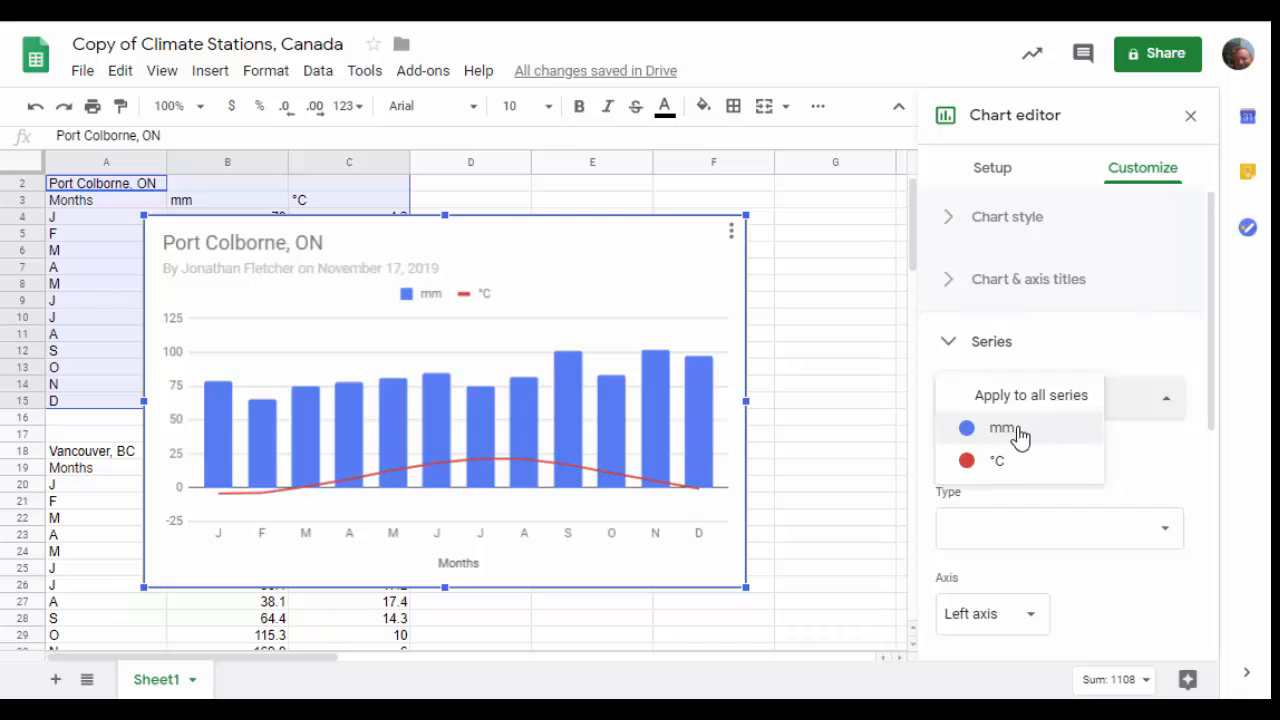
left_click(1003, 428)
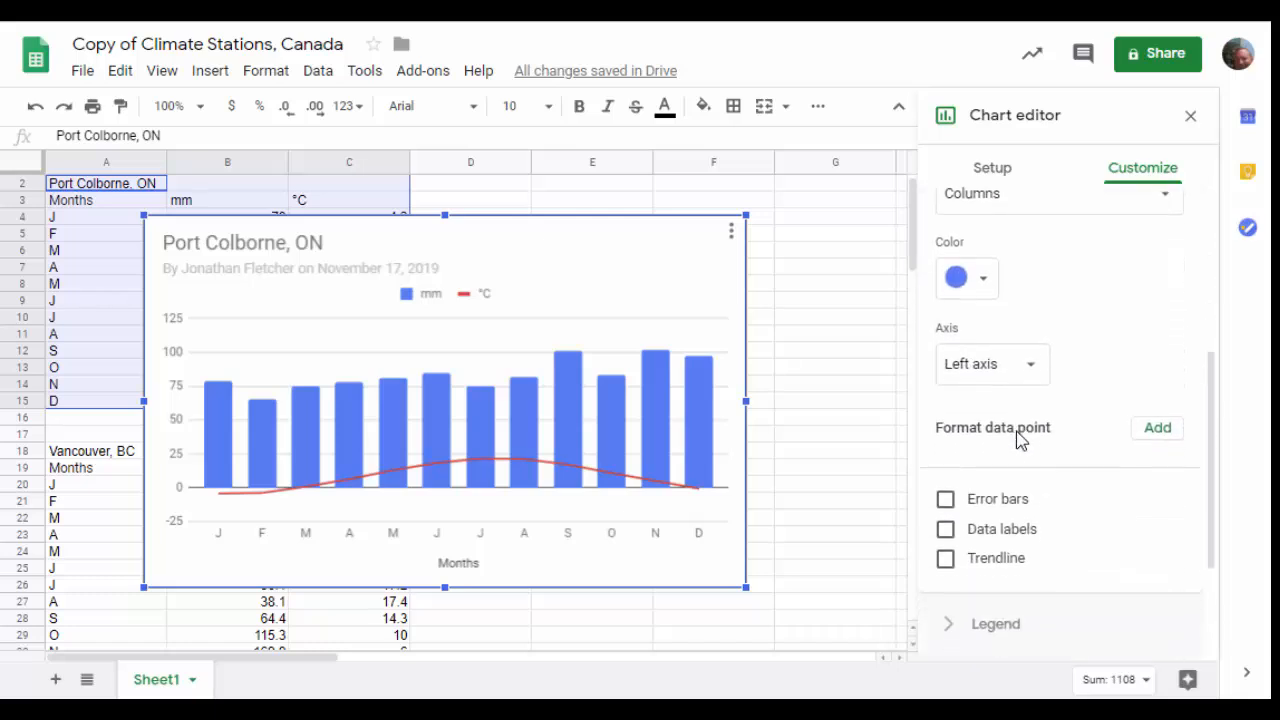
left_click(990, 363)
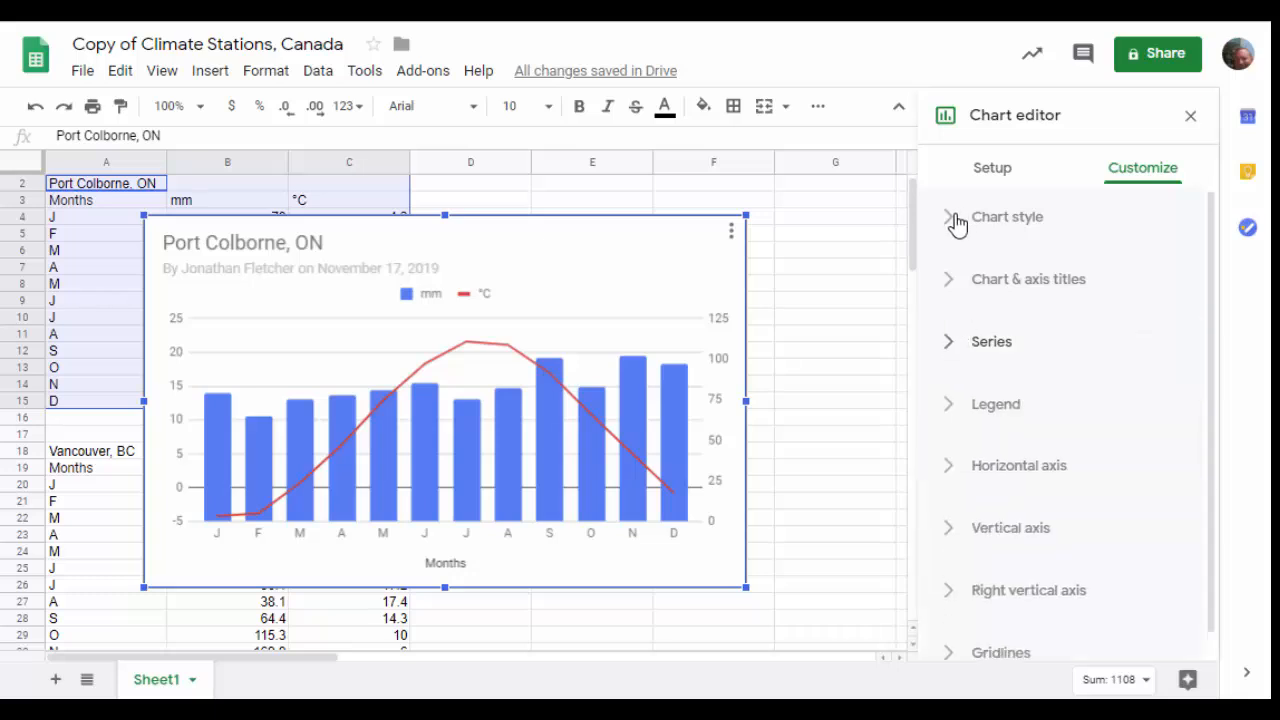
Enable the Smooth option in Chart style for the °C line
left_click(1006, 217)
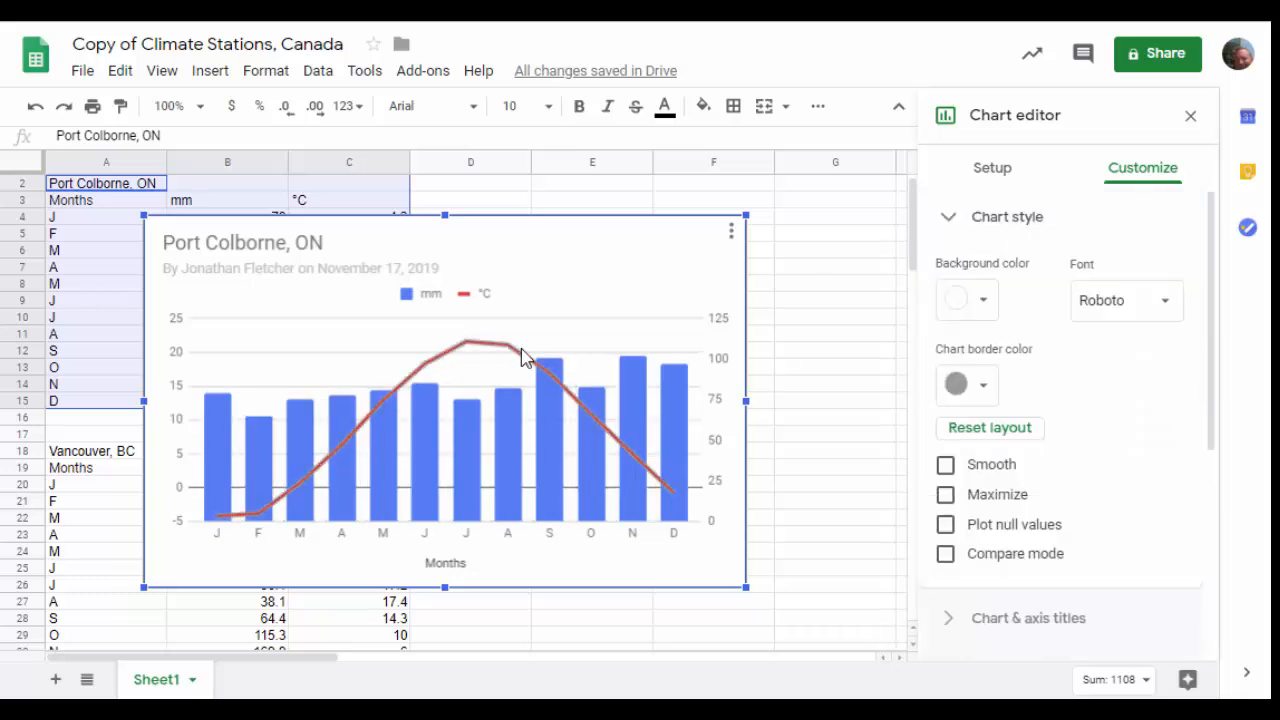
left_click(945, 464)
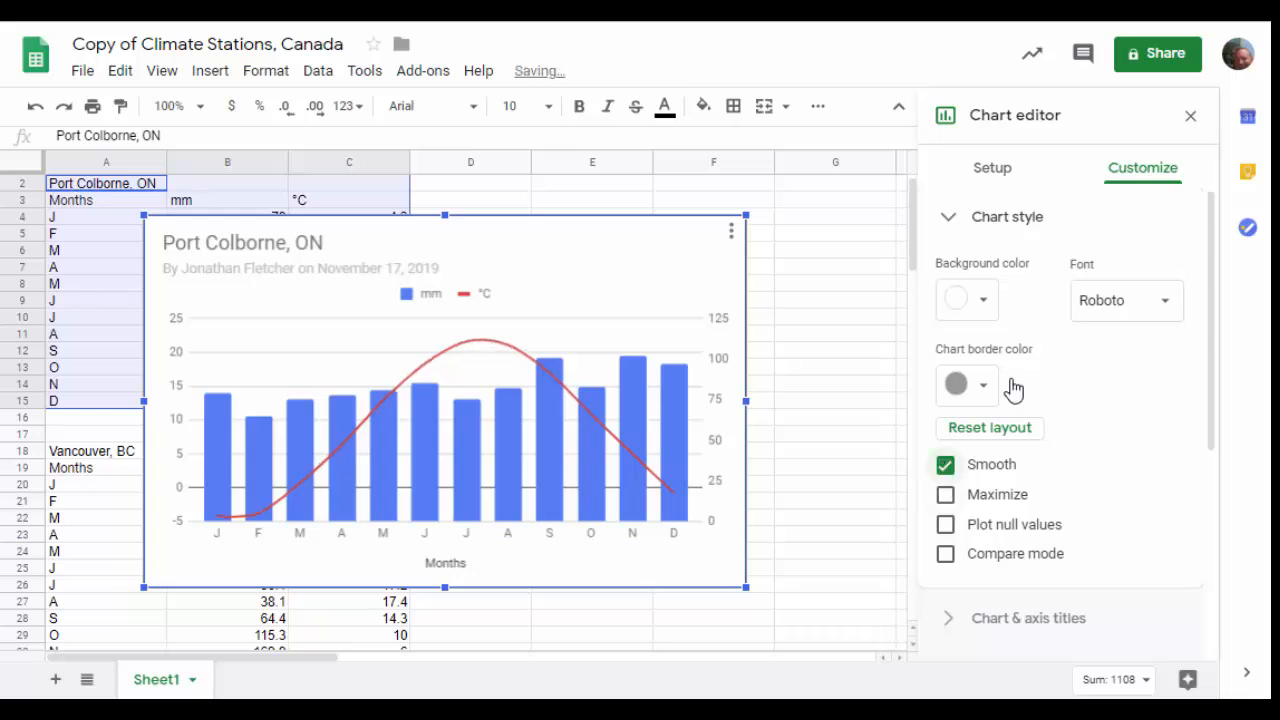
left_click(1007, 217)
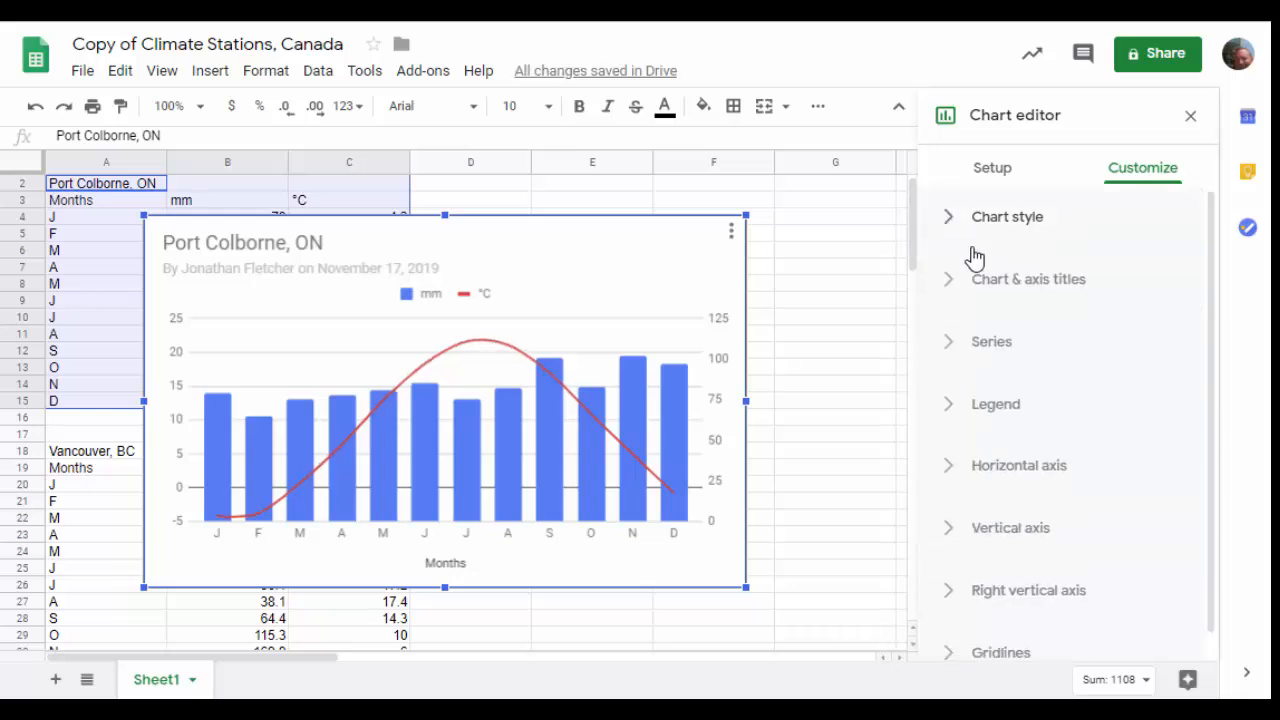
mouse_move(795, 427)
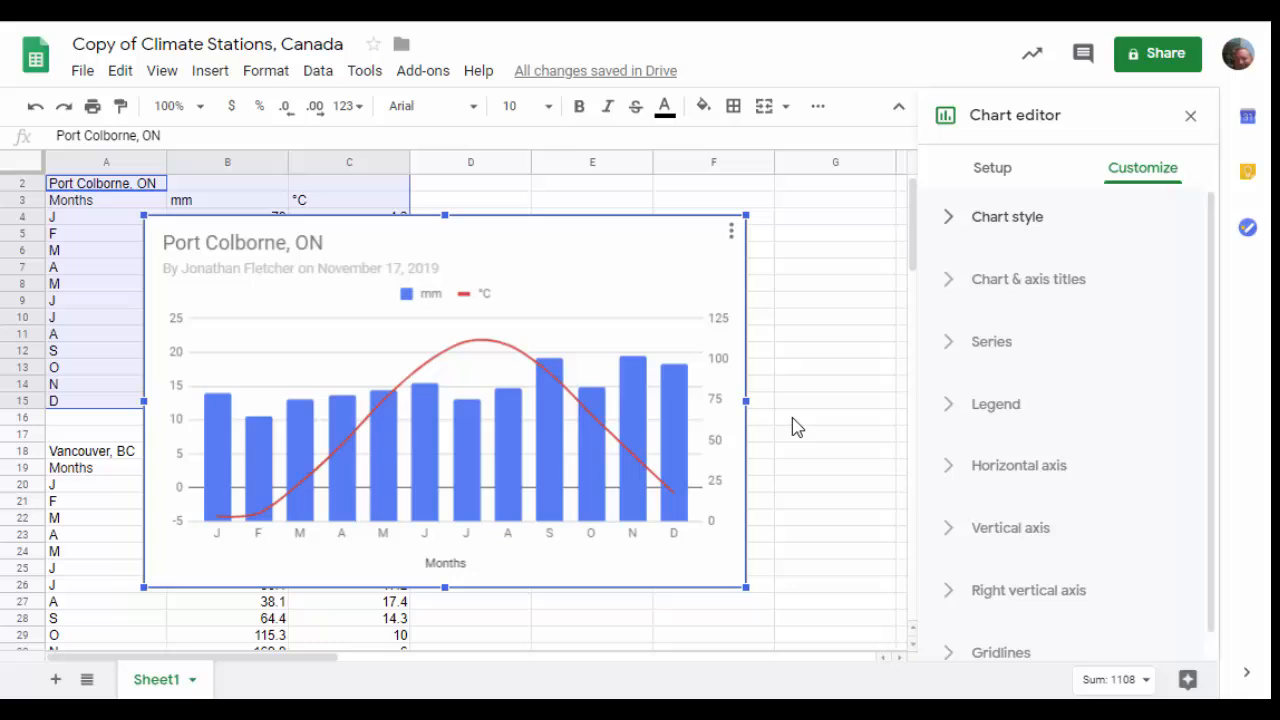
mouse_move(955, 463)
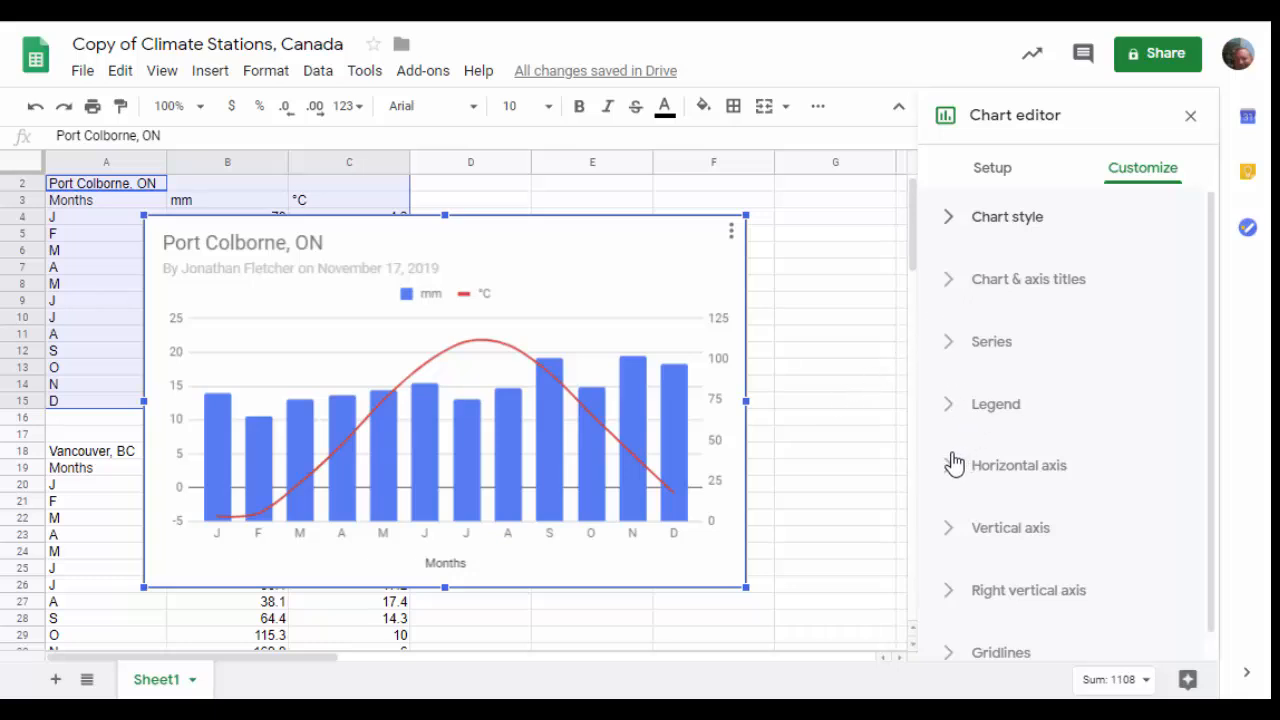
mouse_move(950, 535)
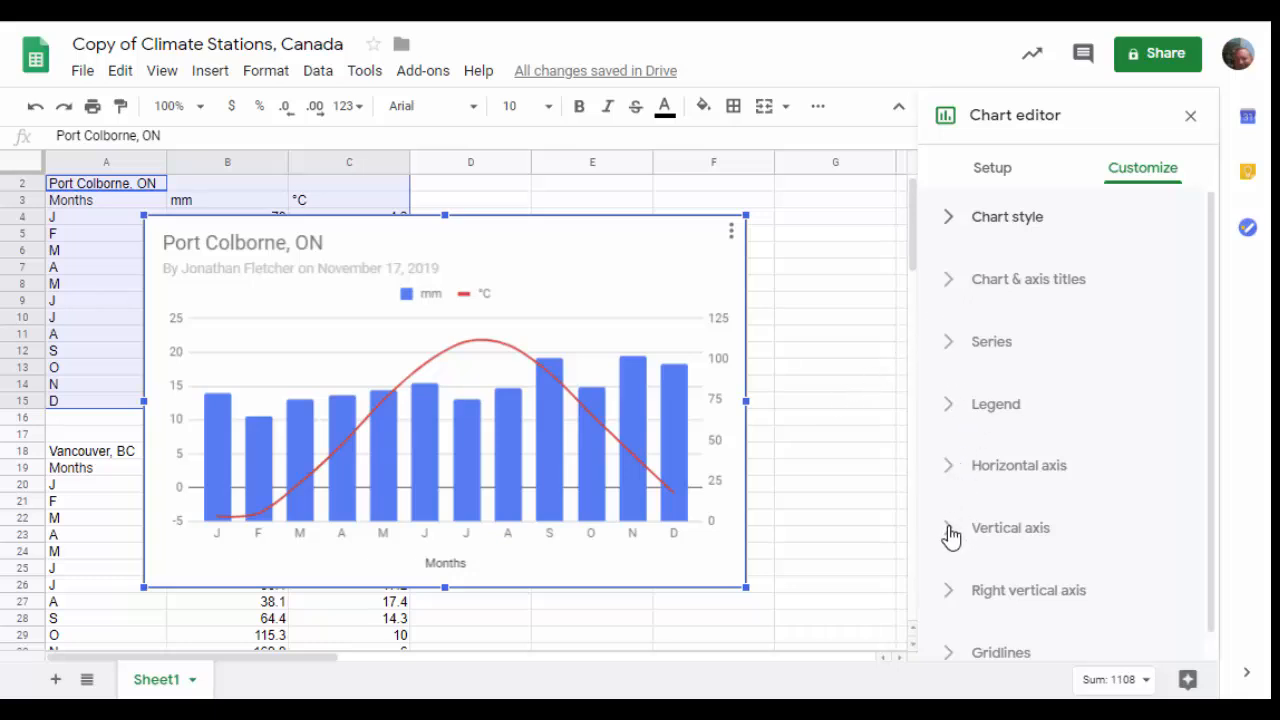
Set the left vertical axis minimum to -30 and maximum to 30
left_click(1010, 527)
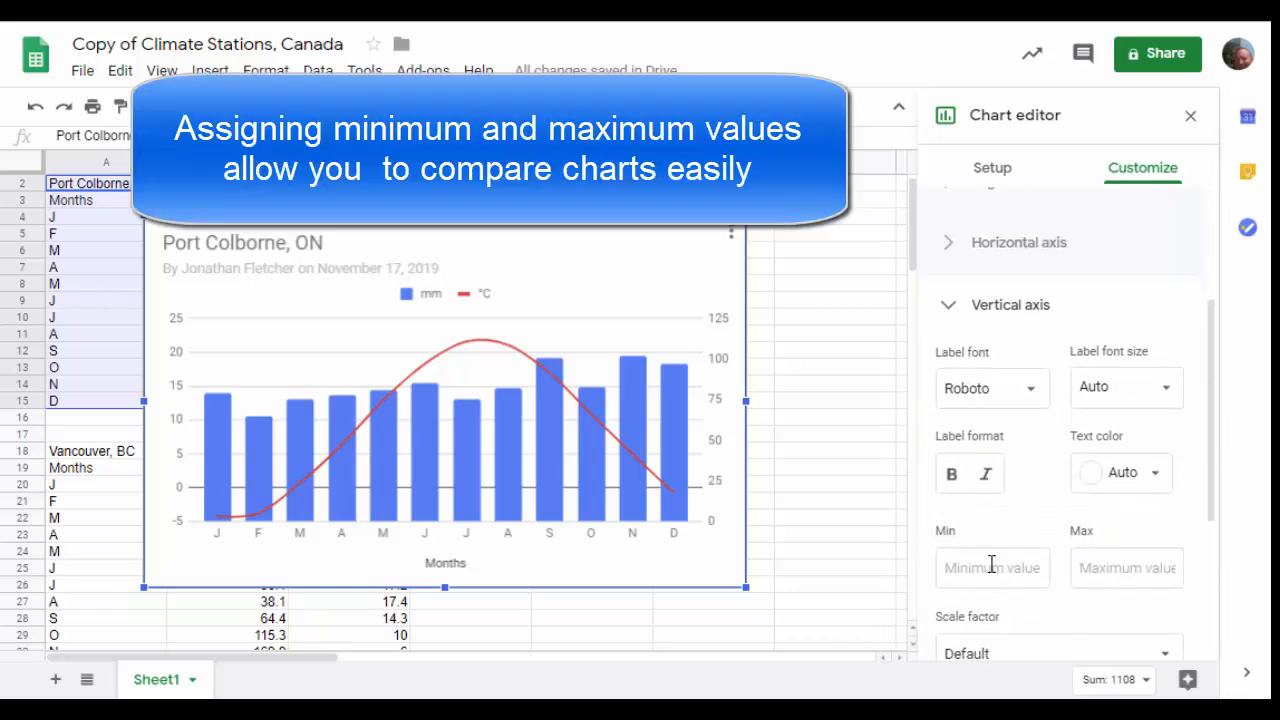
left_click(992, 567)
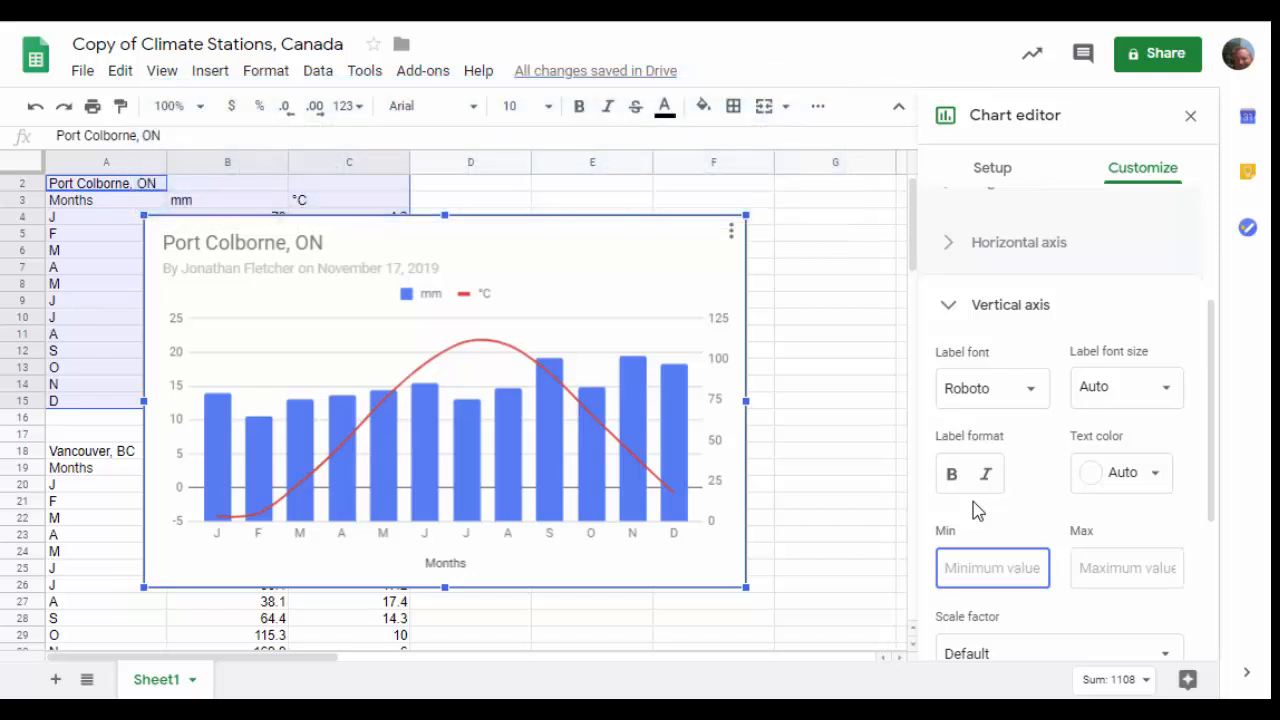
left_click(992, 567)
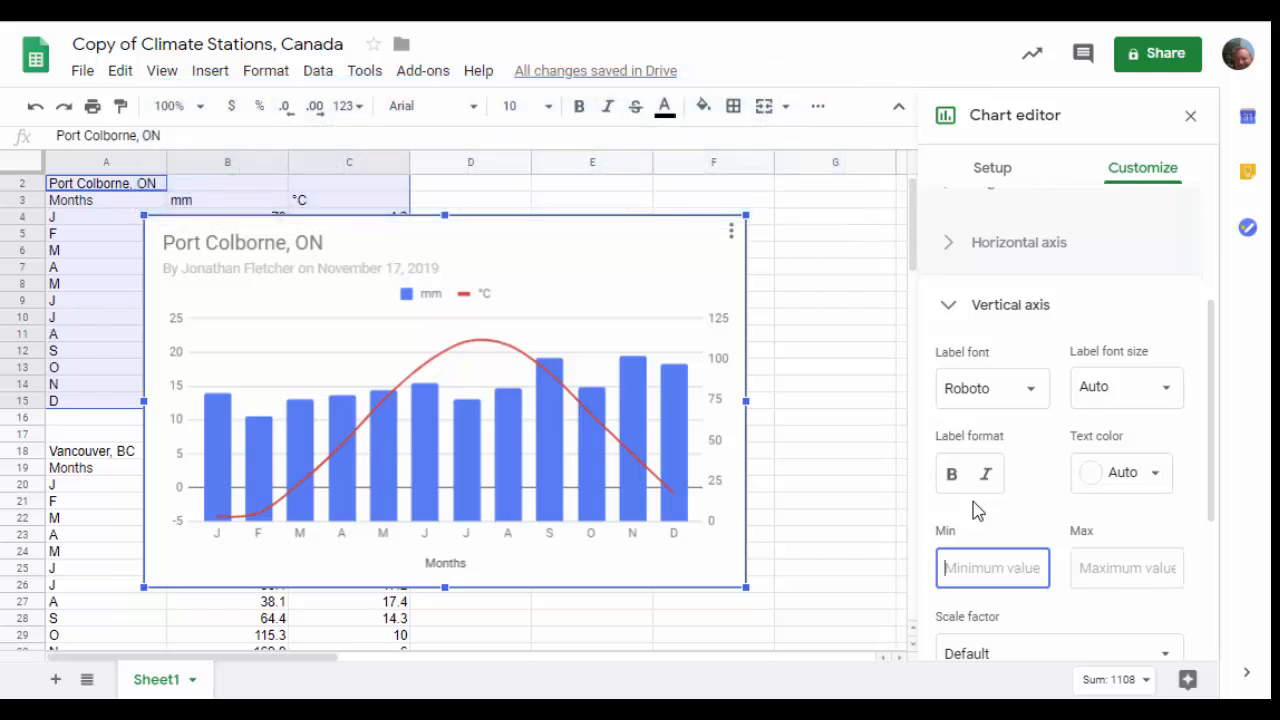
left_click(992, 568)
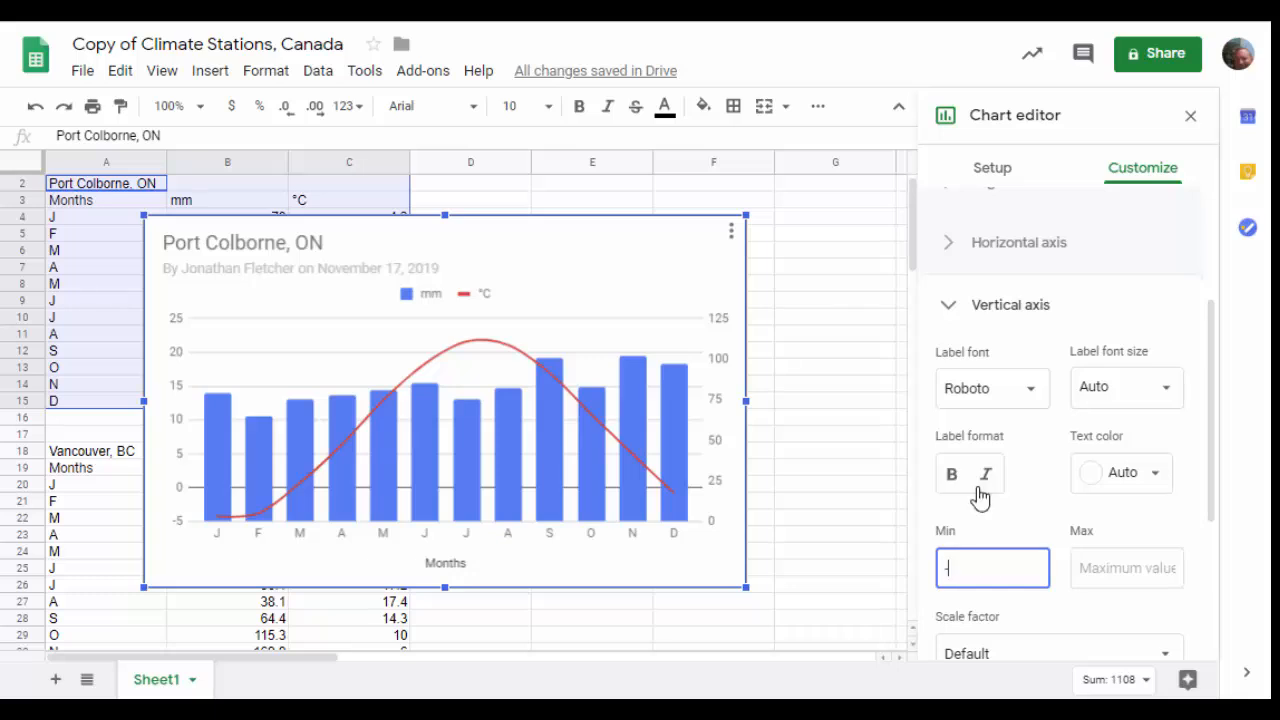
type("-30")
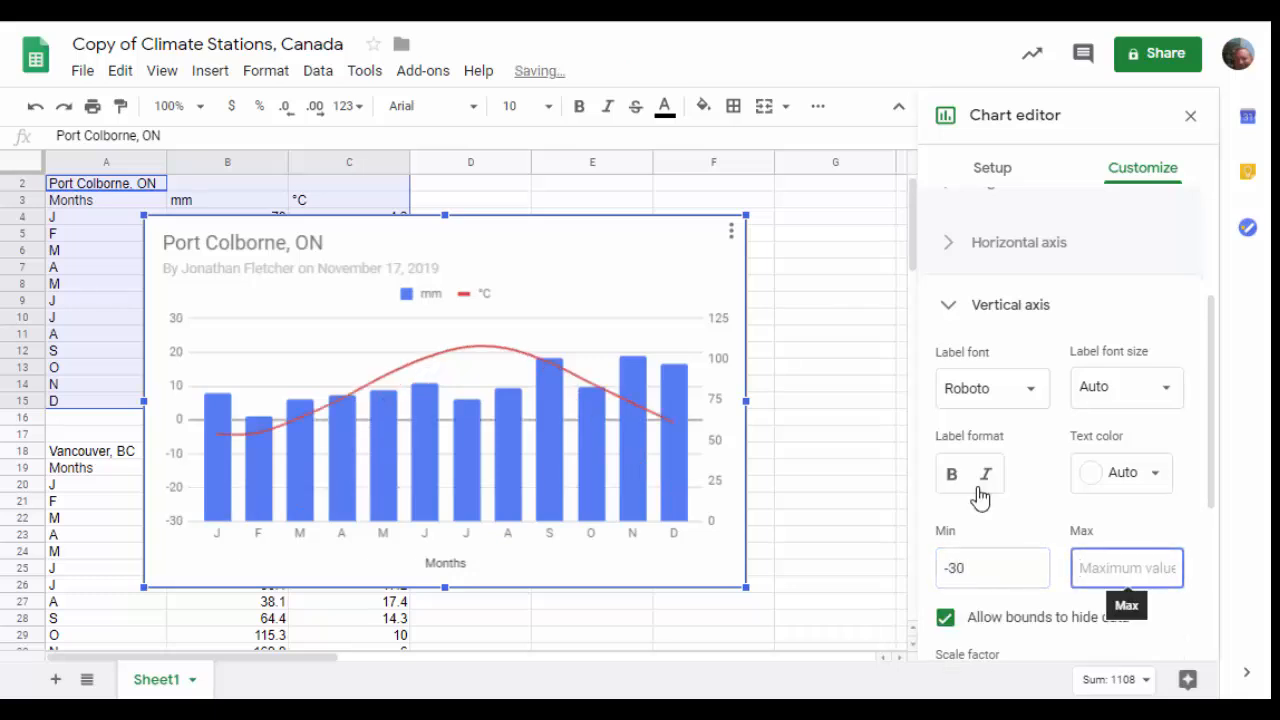
type("30")
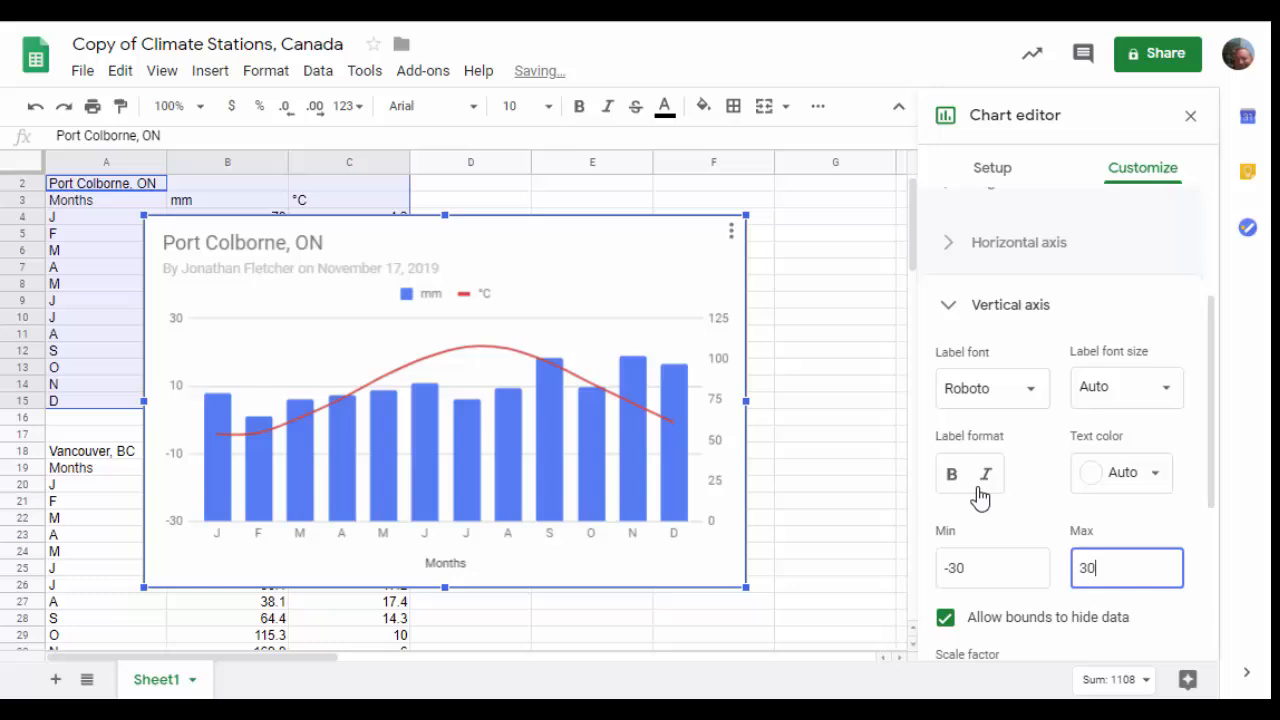
mouse_move(957, 343)
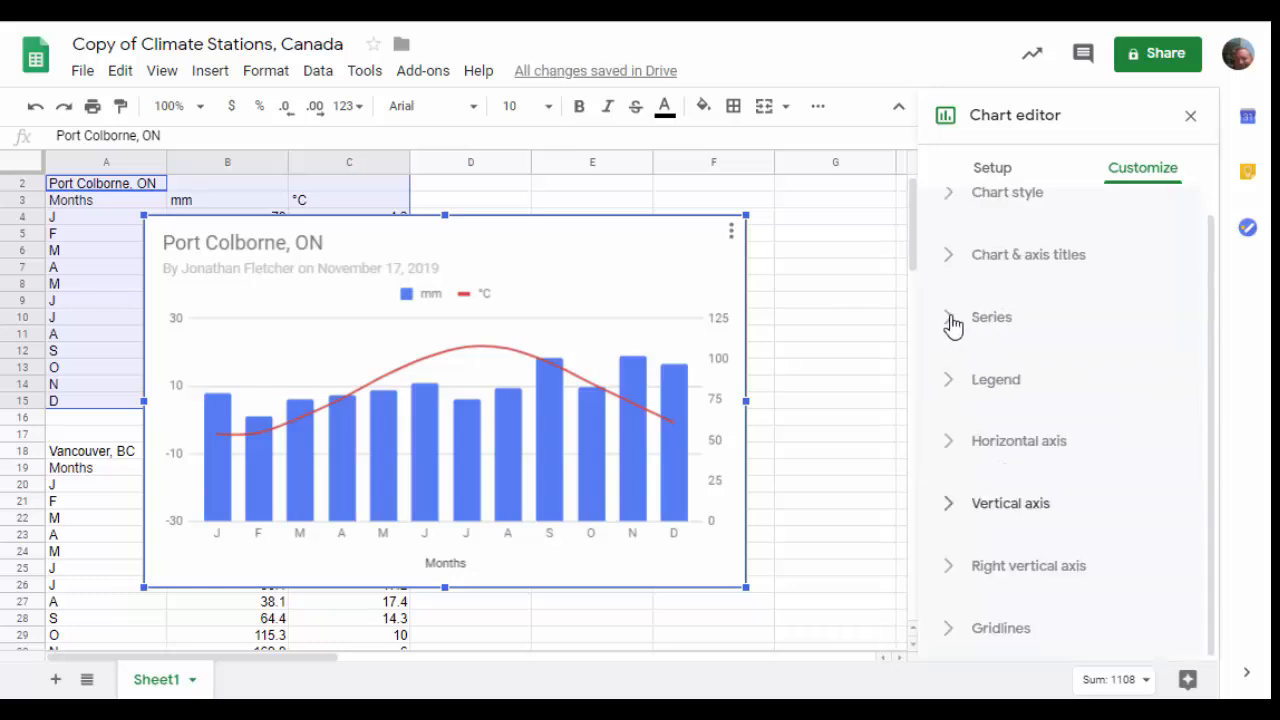
Set the right vertical axis minimum to 0 and maximum to 300
left_click(991, 317)
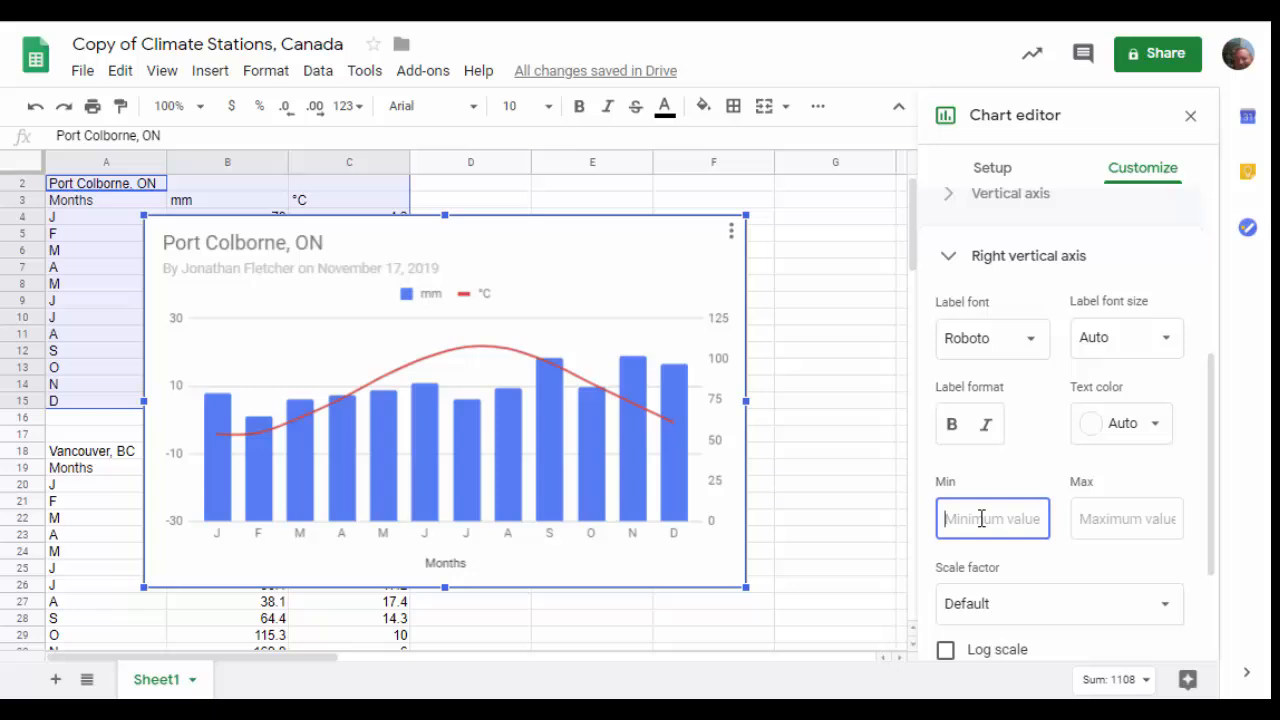
type("0")
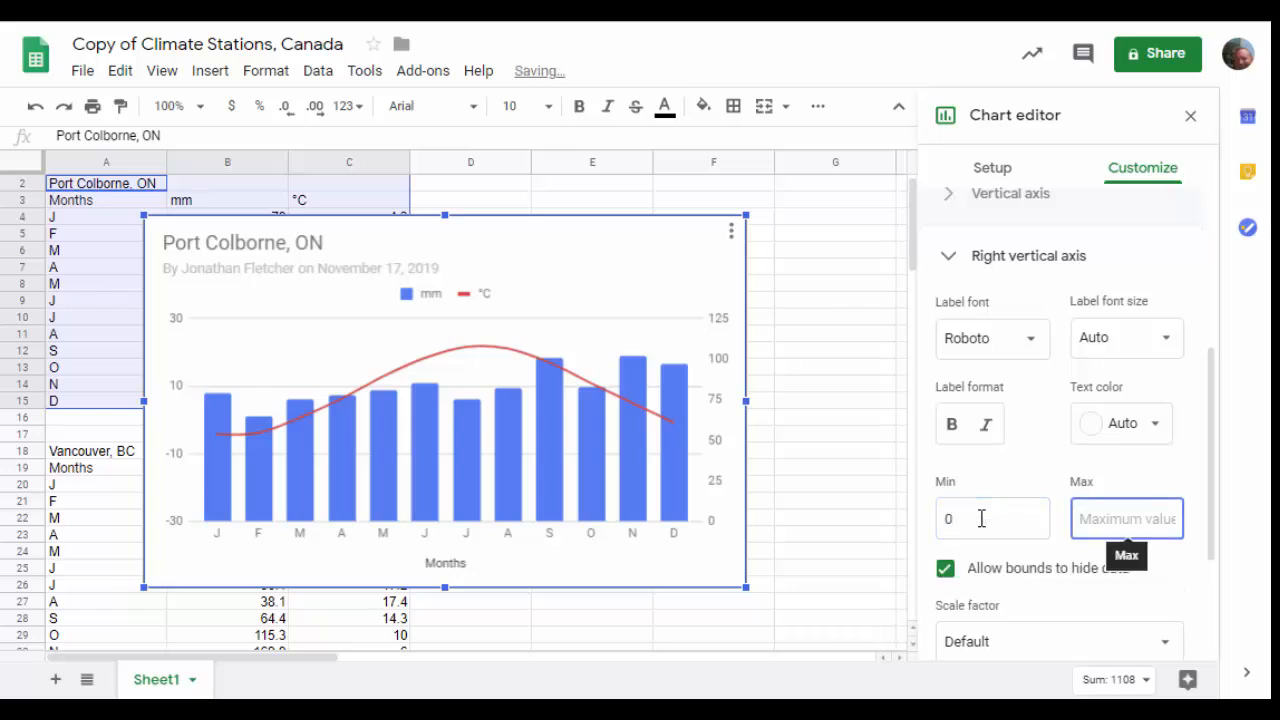
type("300")
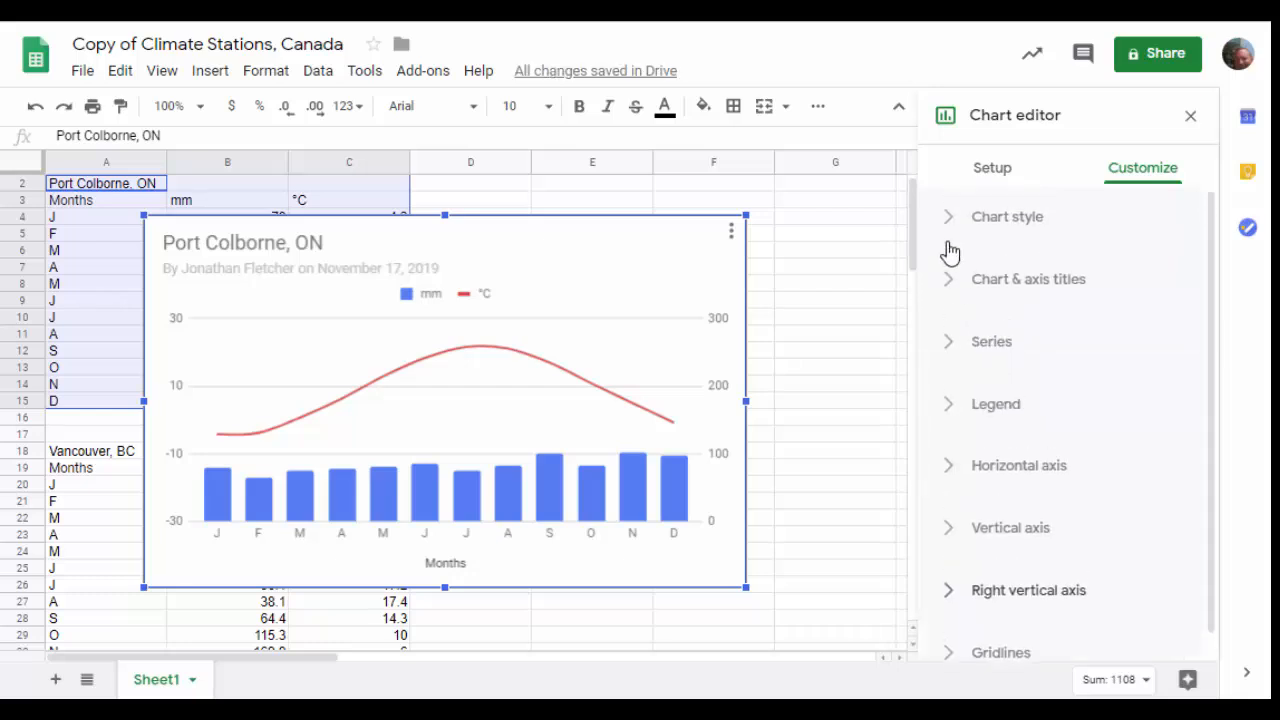
Enter 'Temperature' as the vertical axis title under Chart & axis titles
left_click(1028, 279)
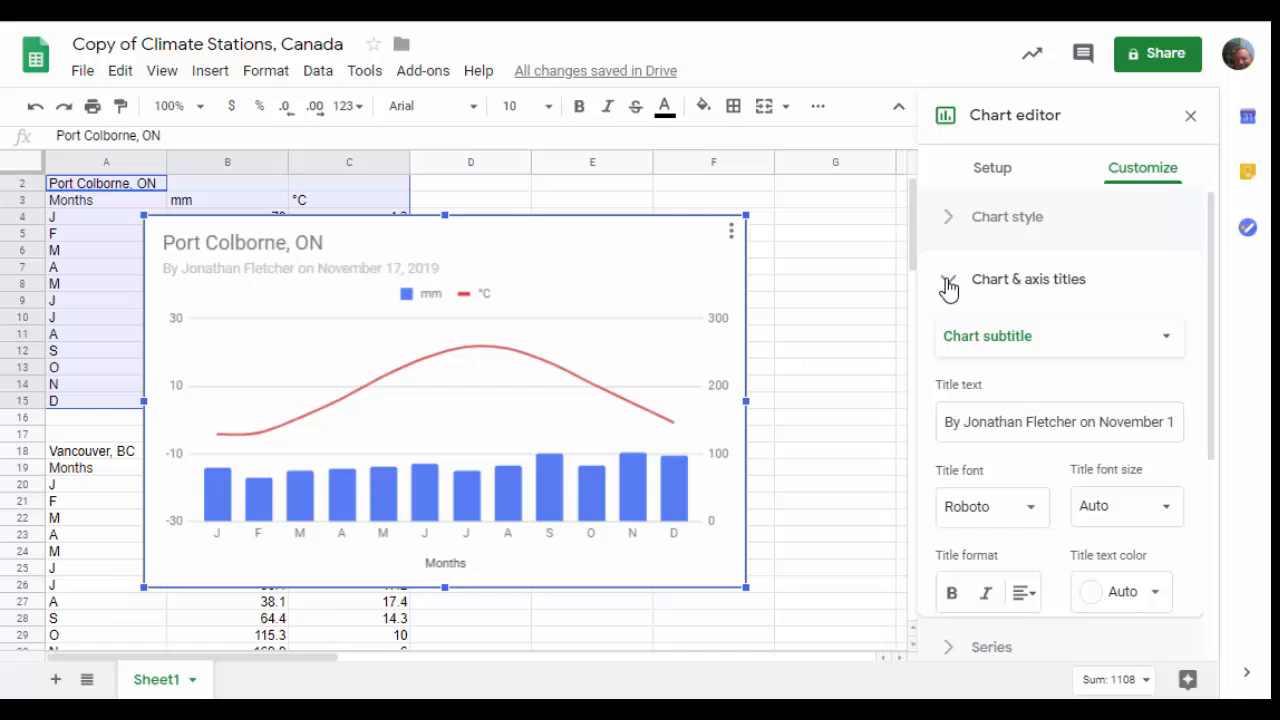
left_click(948, 279)
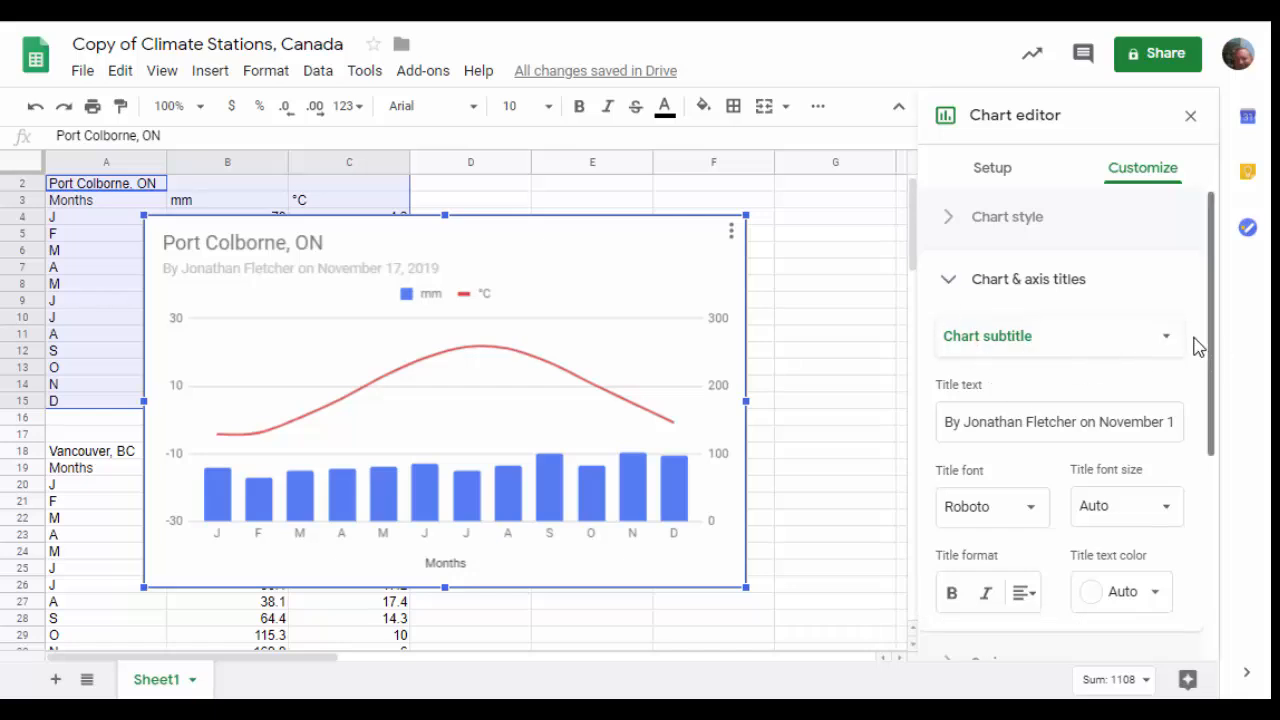
left_click(1058, 335)
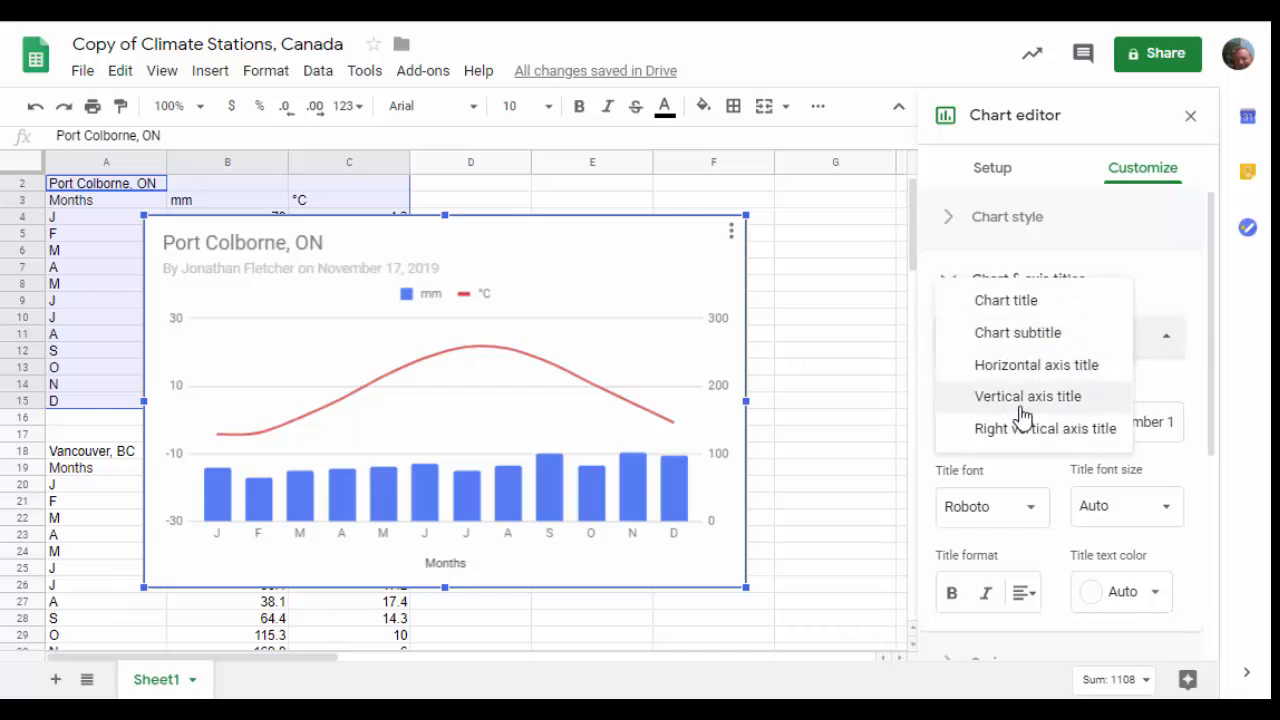
left_click(1027, 396)
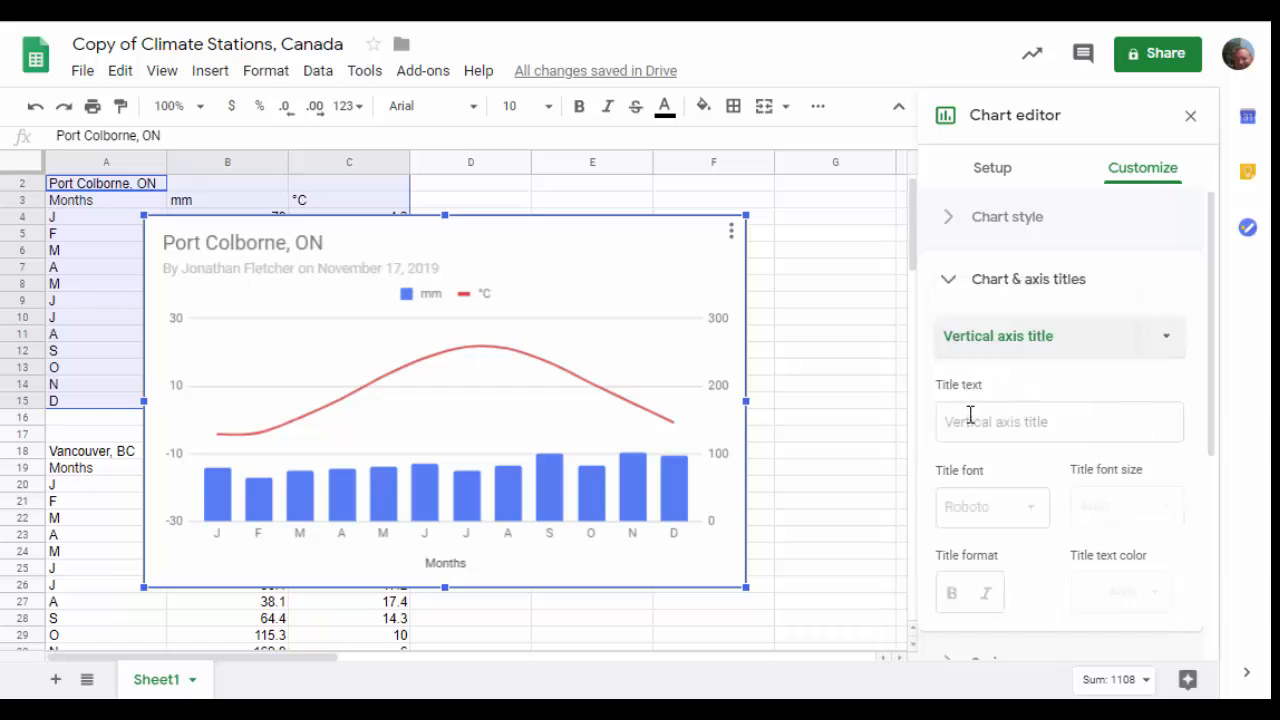
type("Temp")
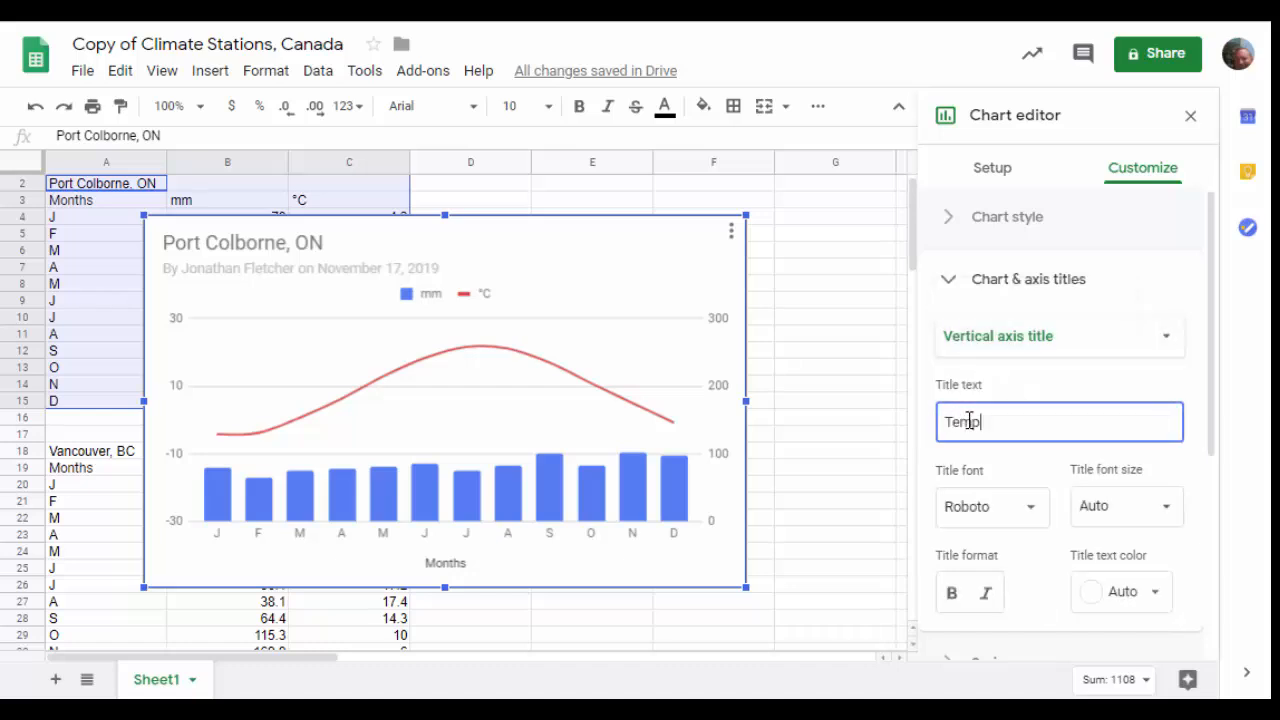
type("erature")
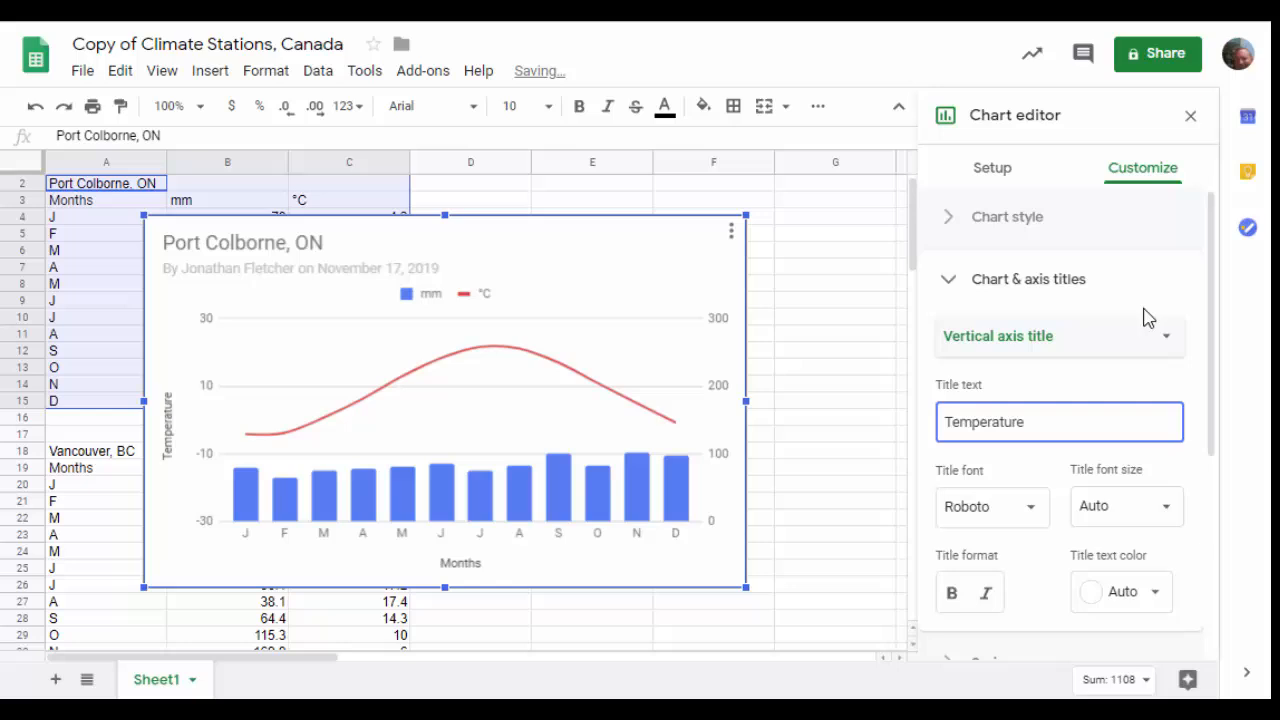
Enter 'Precipitation' as the right vertical axis title
left_click(1058, 336)
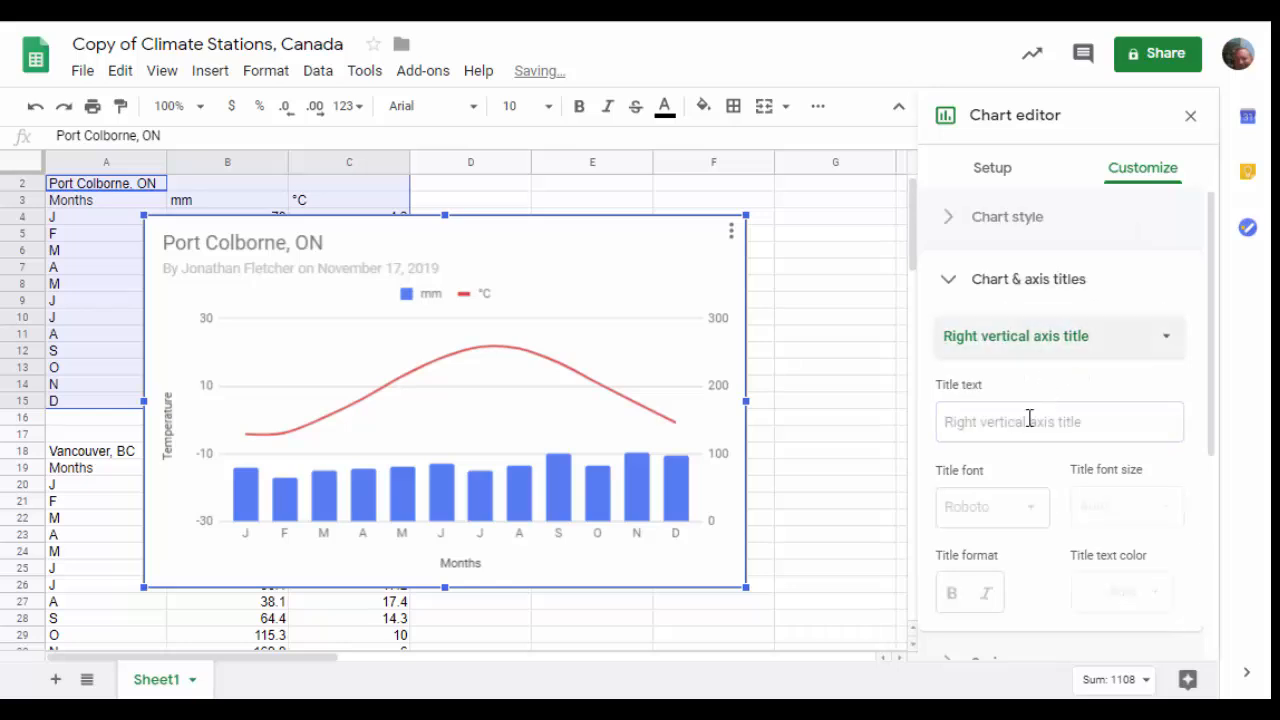
type("Pre")
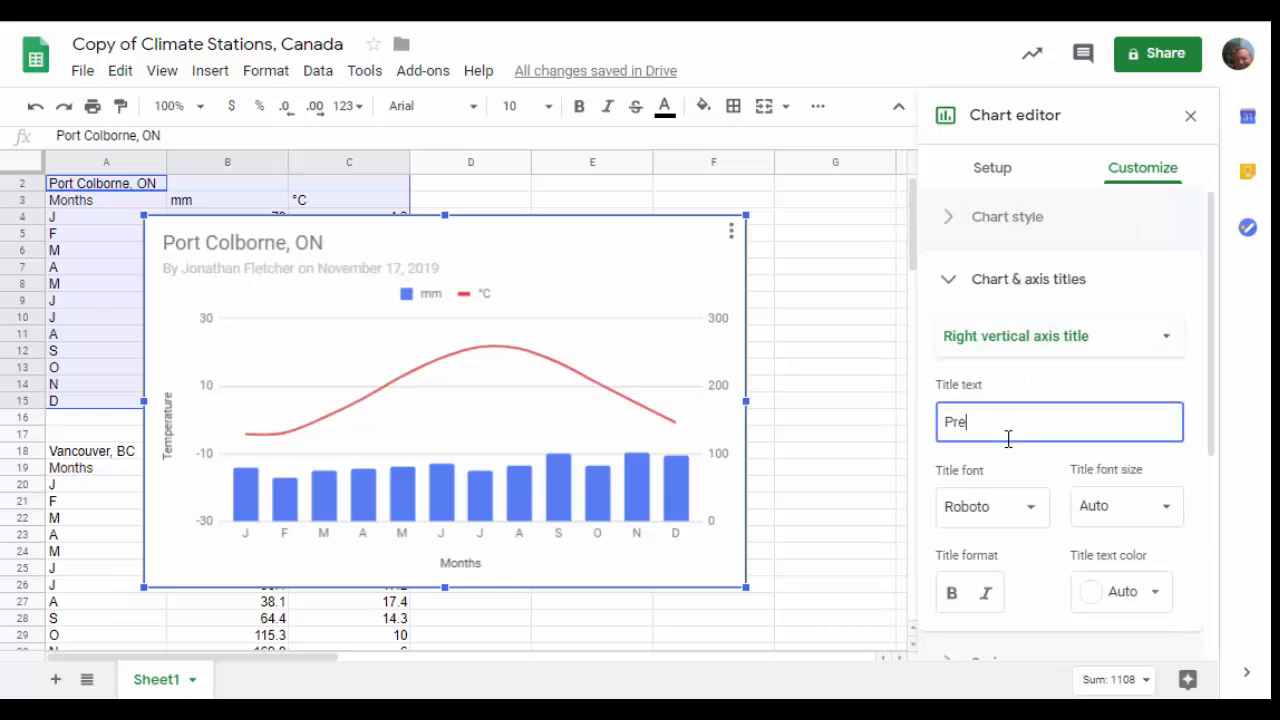
type("cipitation")
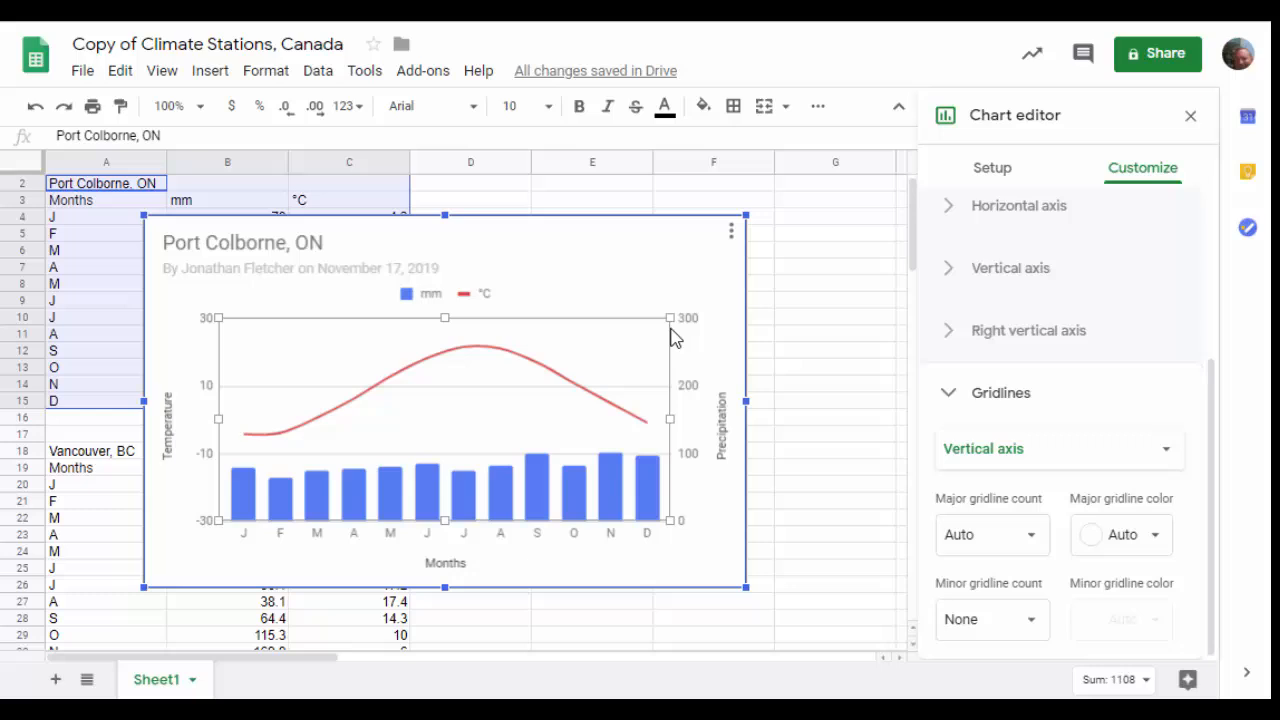
mouse_move(843, 354)
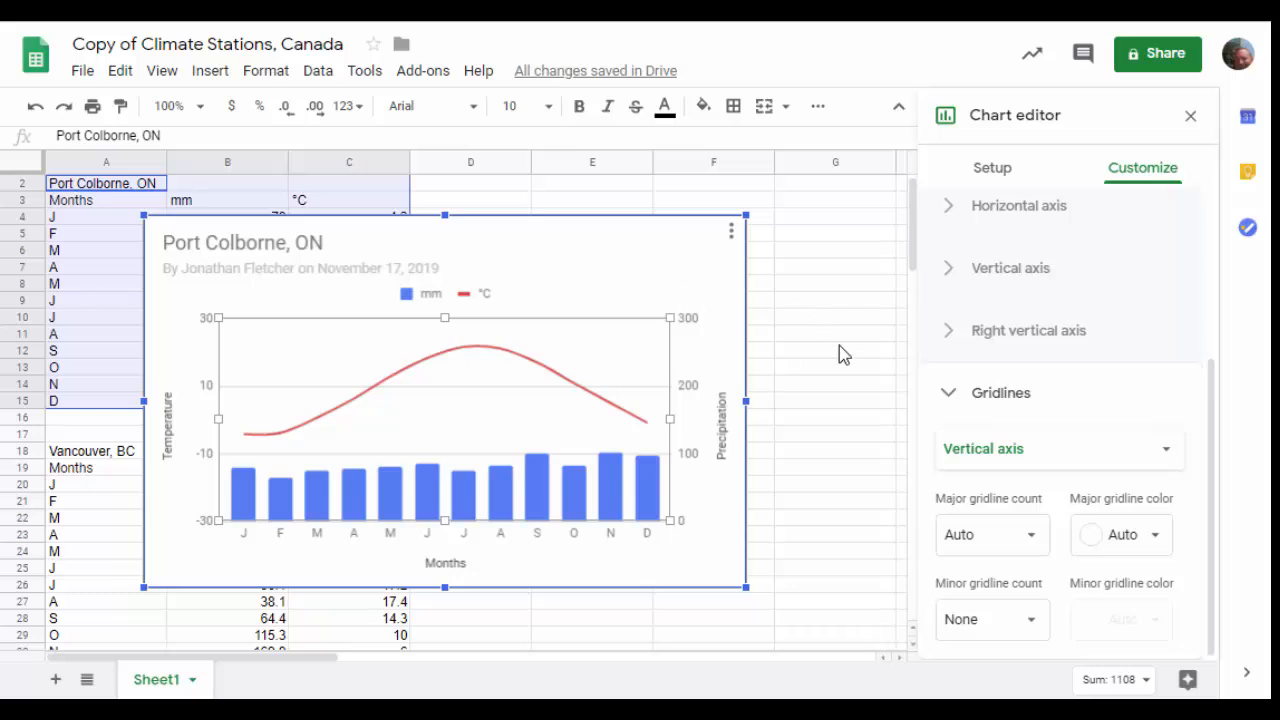